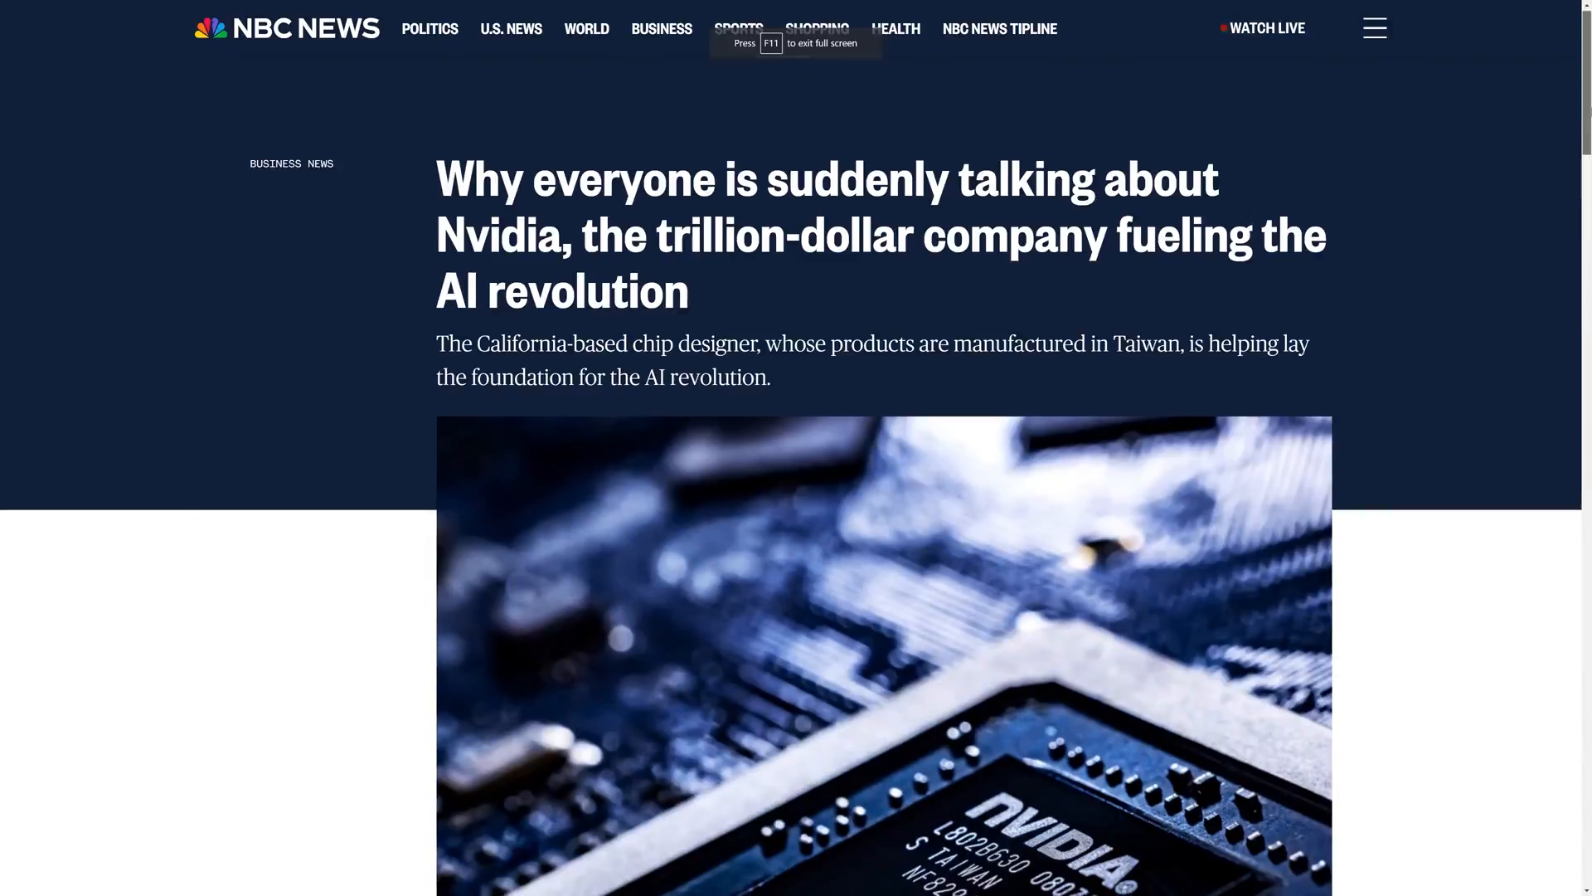
Read down the NBC News article, then follow the AMD post's link to the local AI coding assistant guide.
scroll(down, 3)
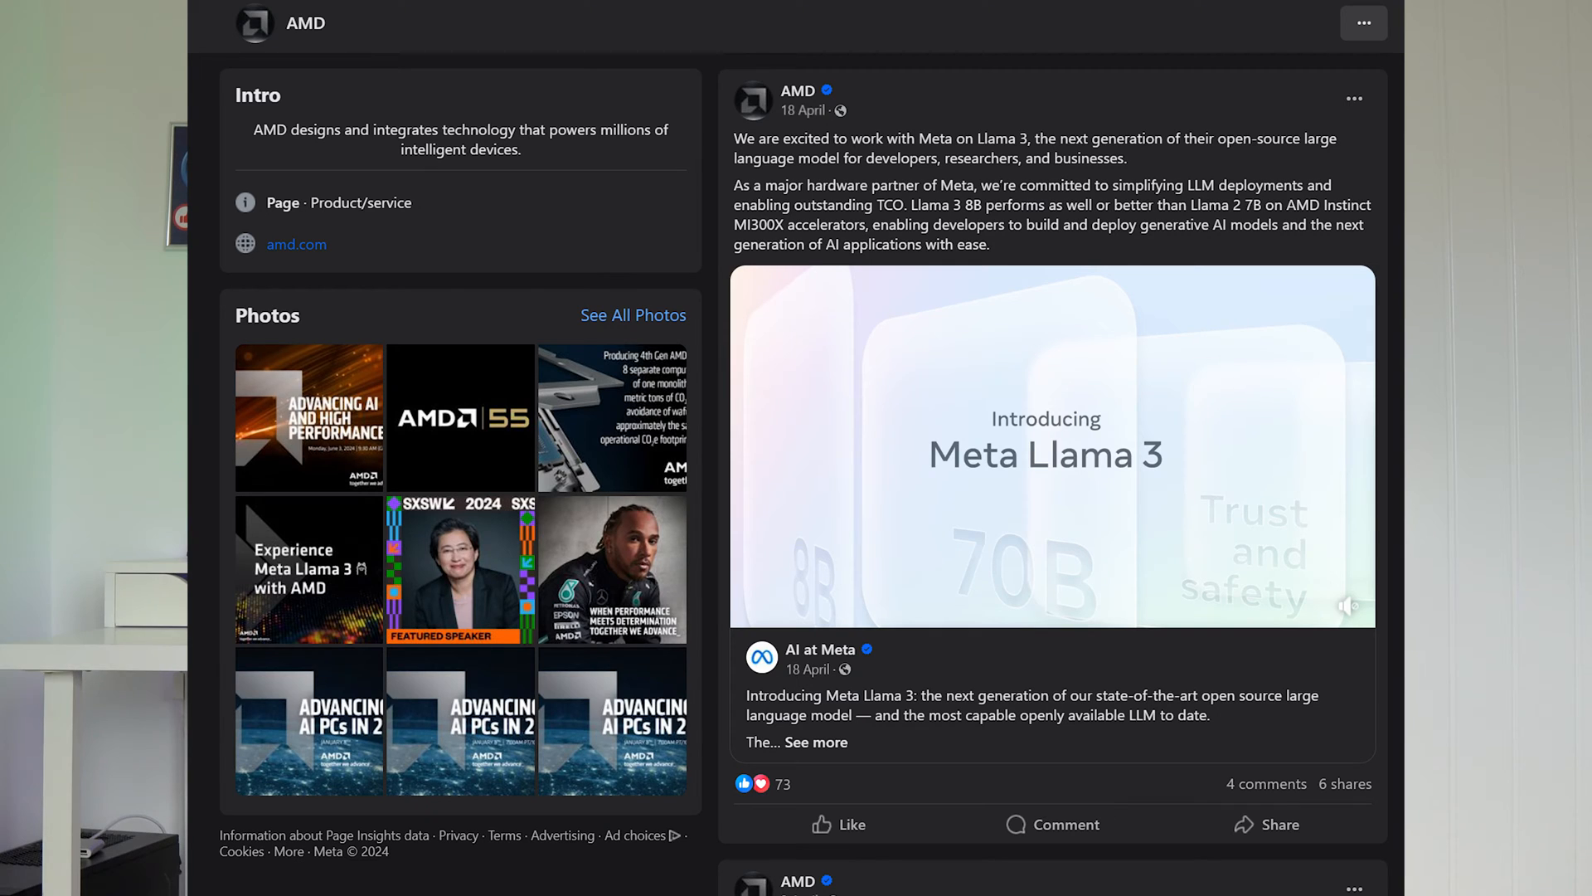
scroll(down, 3)
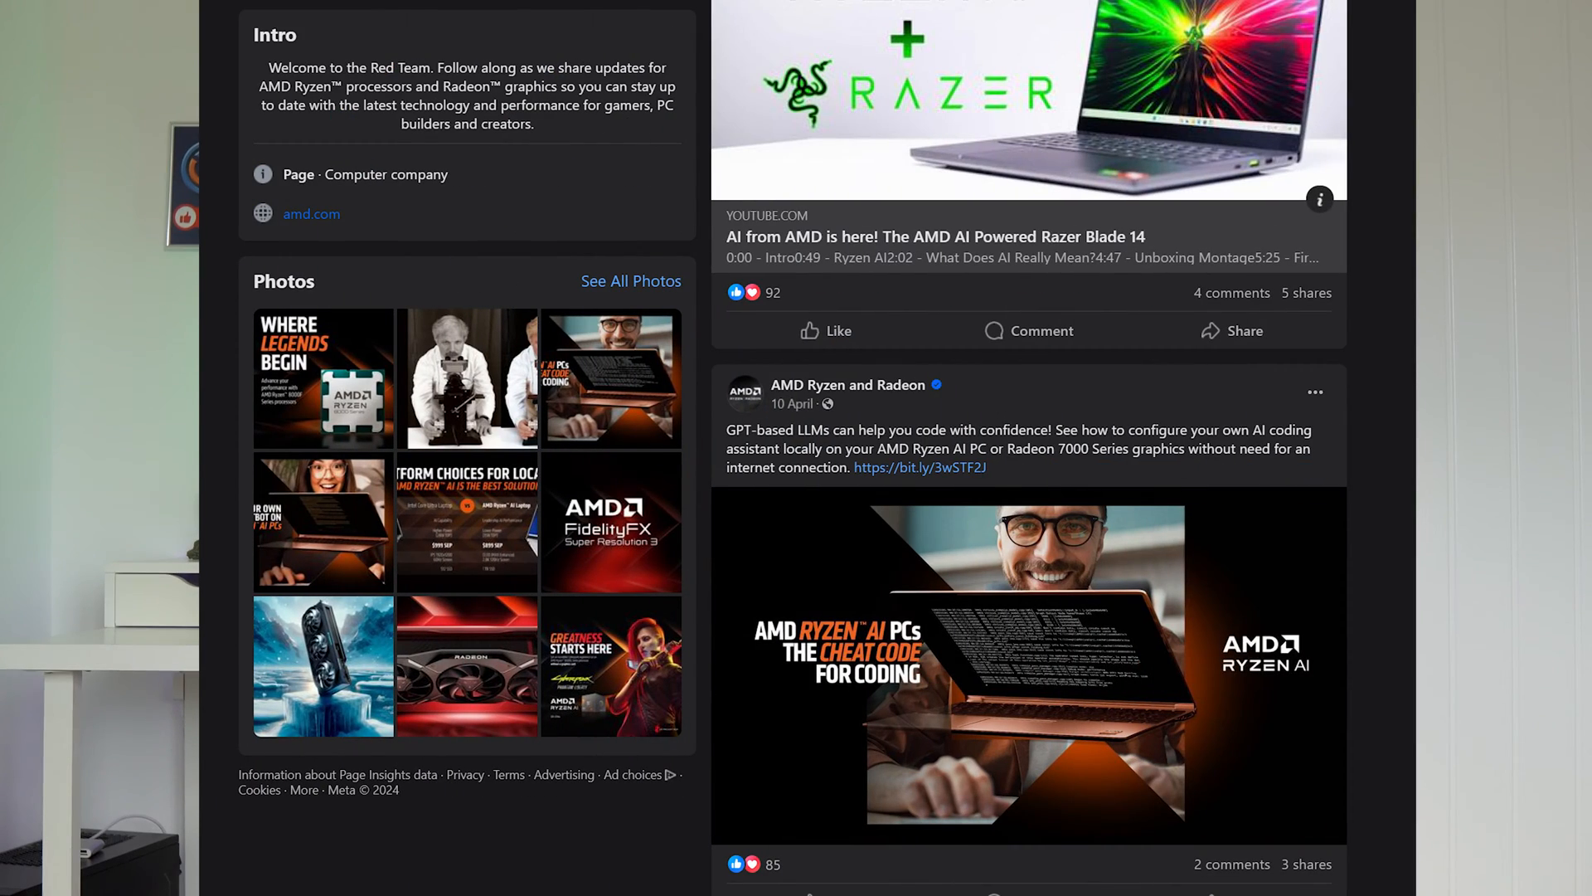
click(917, 468)
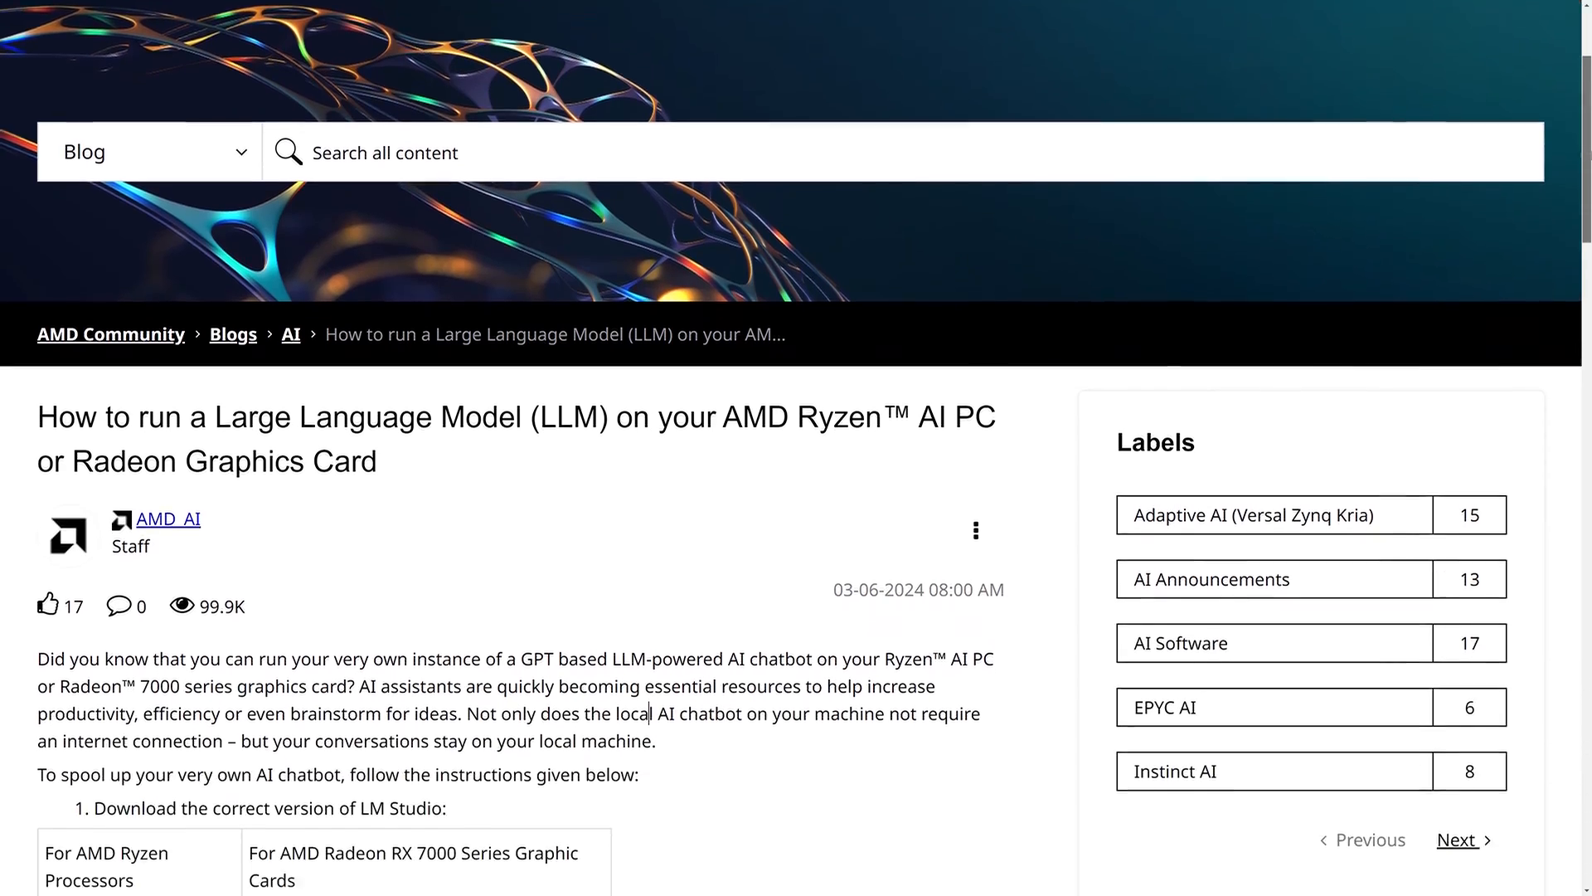
Scroll the AMD Community LLM guide to the LM Studio download table and model search-term steps.
scroll(down, 3)
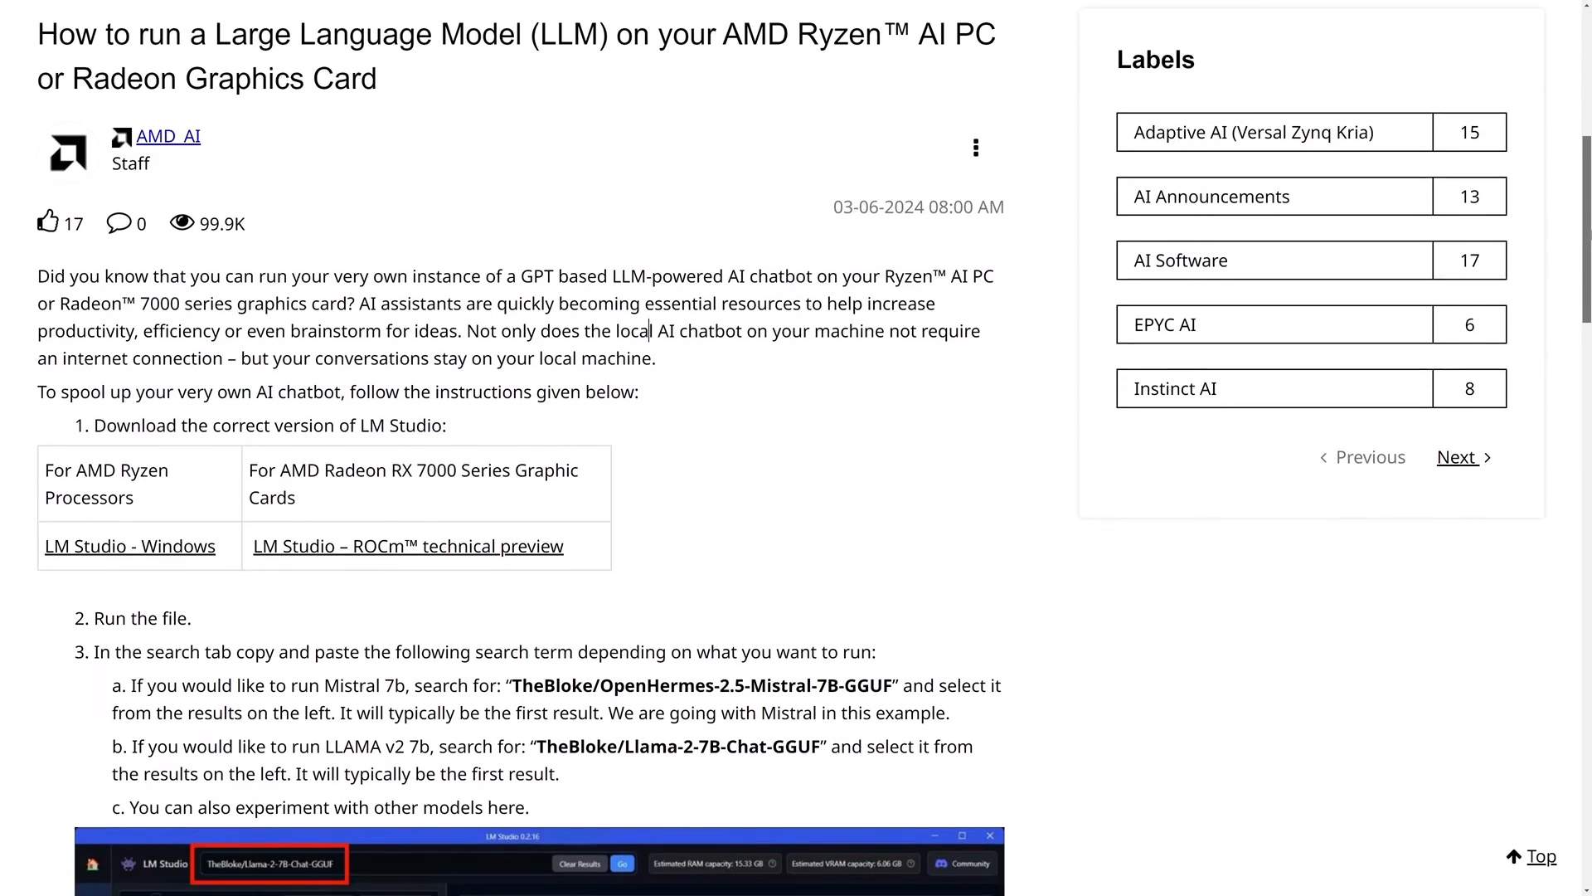
scroll(down, 3)
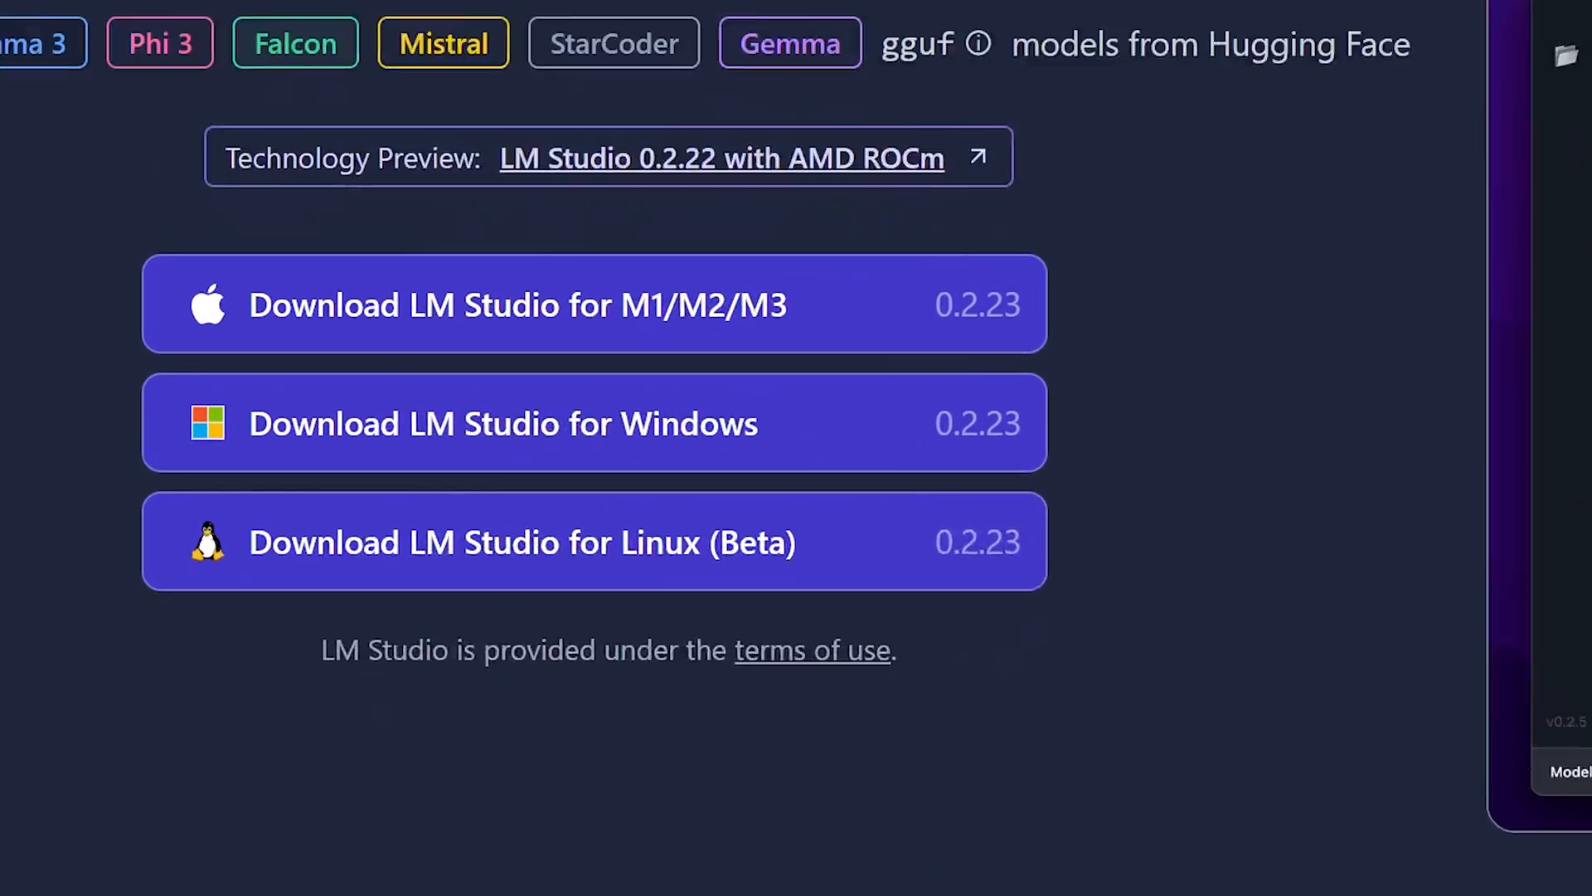
Scroll the LM Studio homepage to the Download buttons for Apple silicon, Windows and Linux.
scroll(down, 3)
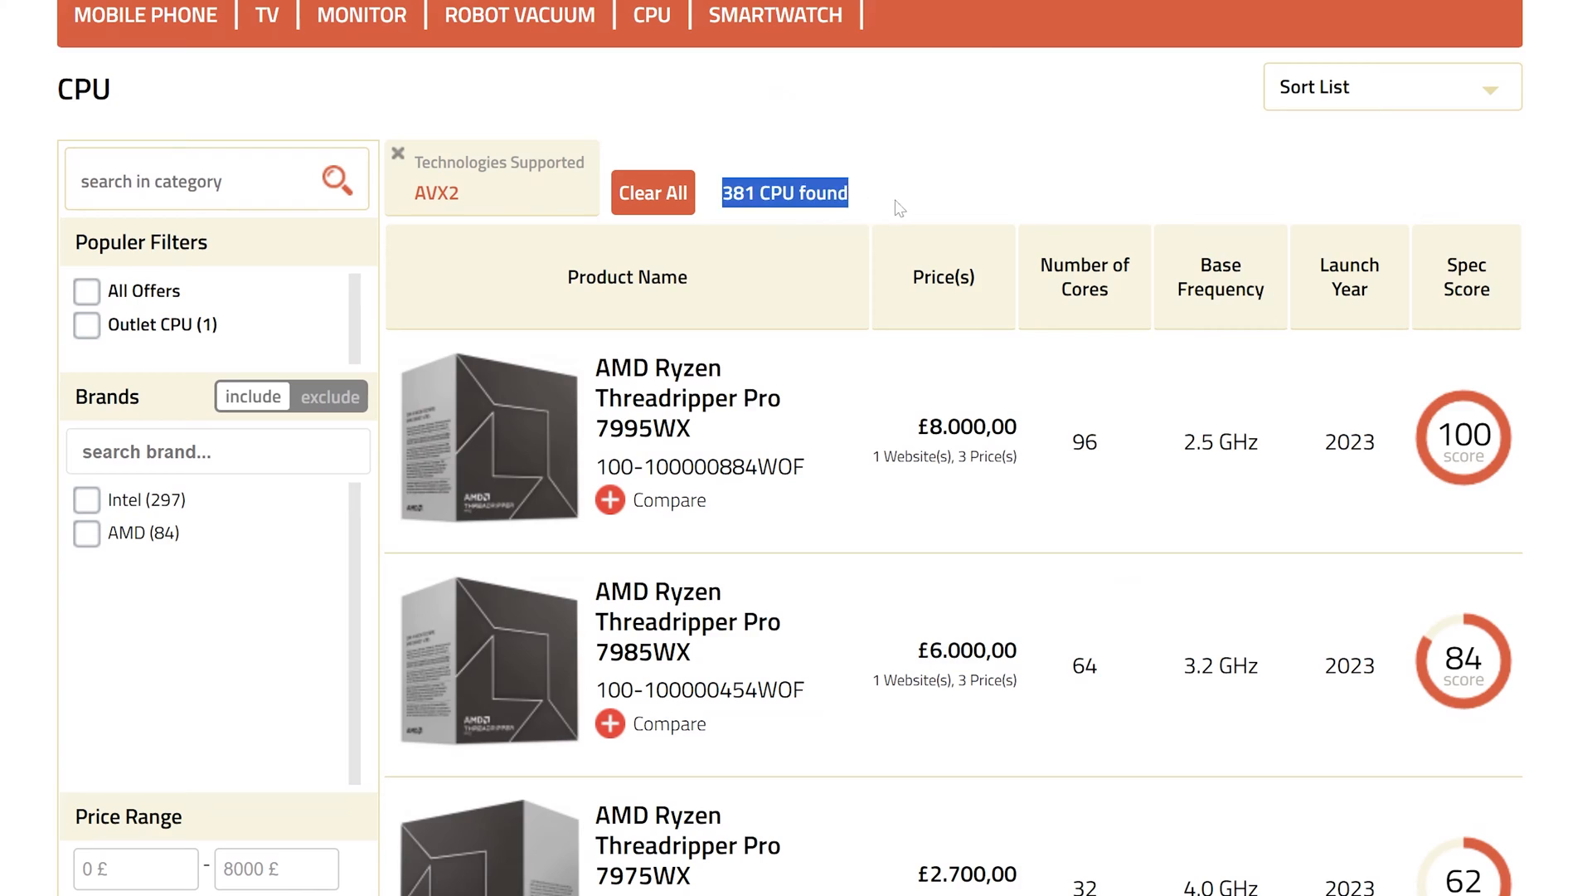
Scroll the AVX2-filtered CPU list past the Threadripper models to the Ryzen 9 and Core i9 entries.
scroll(down, 3)
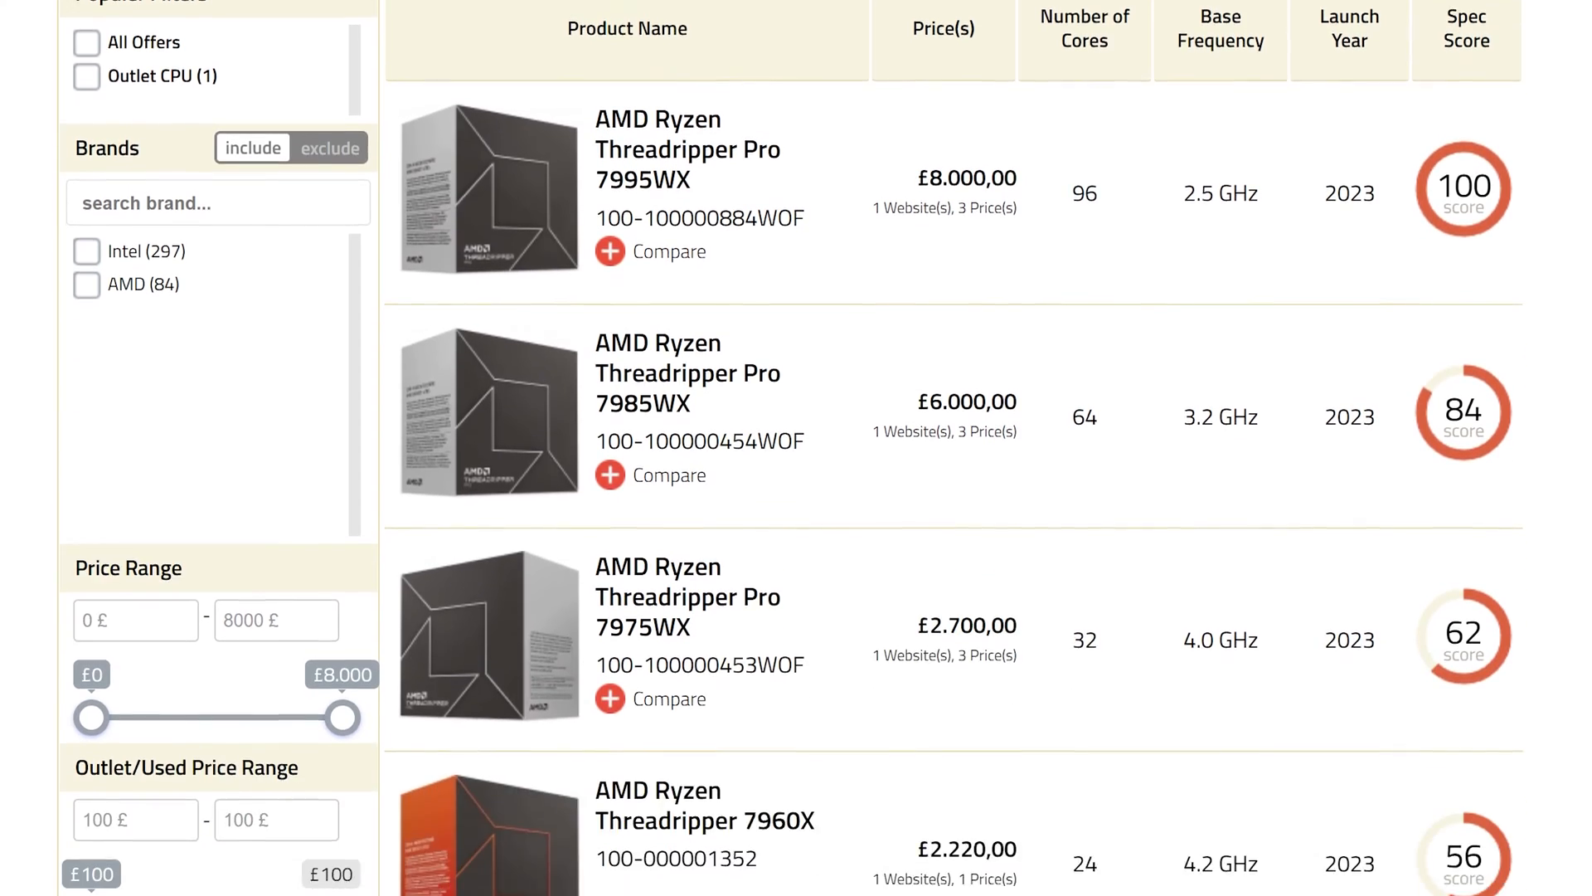
scroll(down, 3)
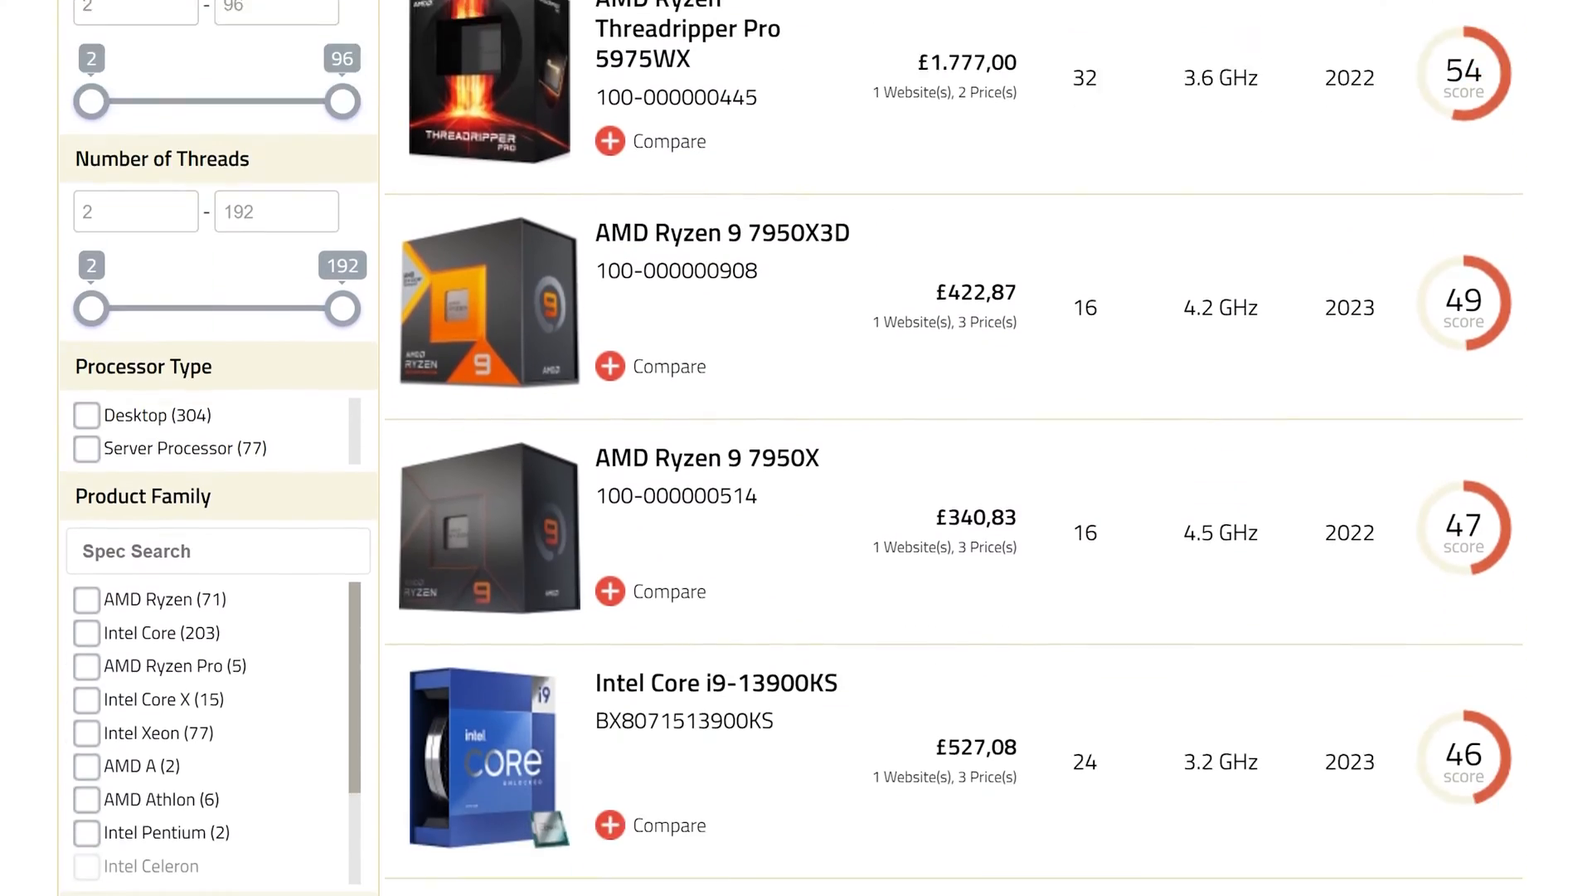
scroll(down, 3)
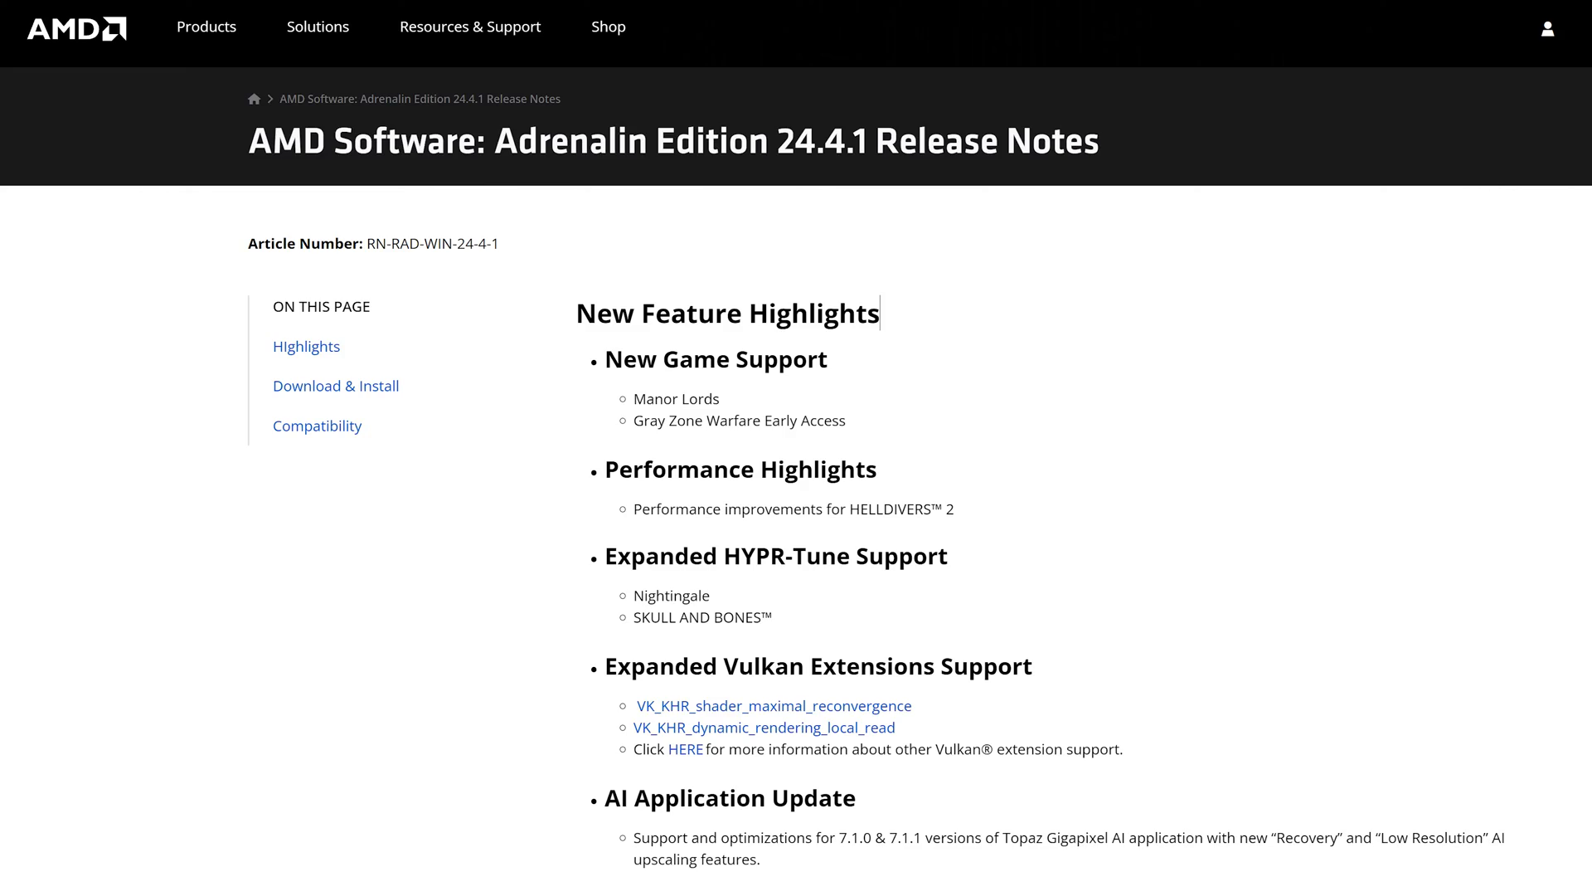
Read the Adrenalin 24.4.1 release notes and scroll the Ryzen AI chatbot guide to Step-2 Quantize.
scroll(down, 3)
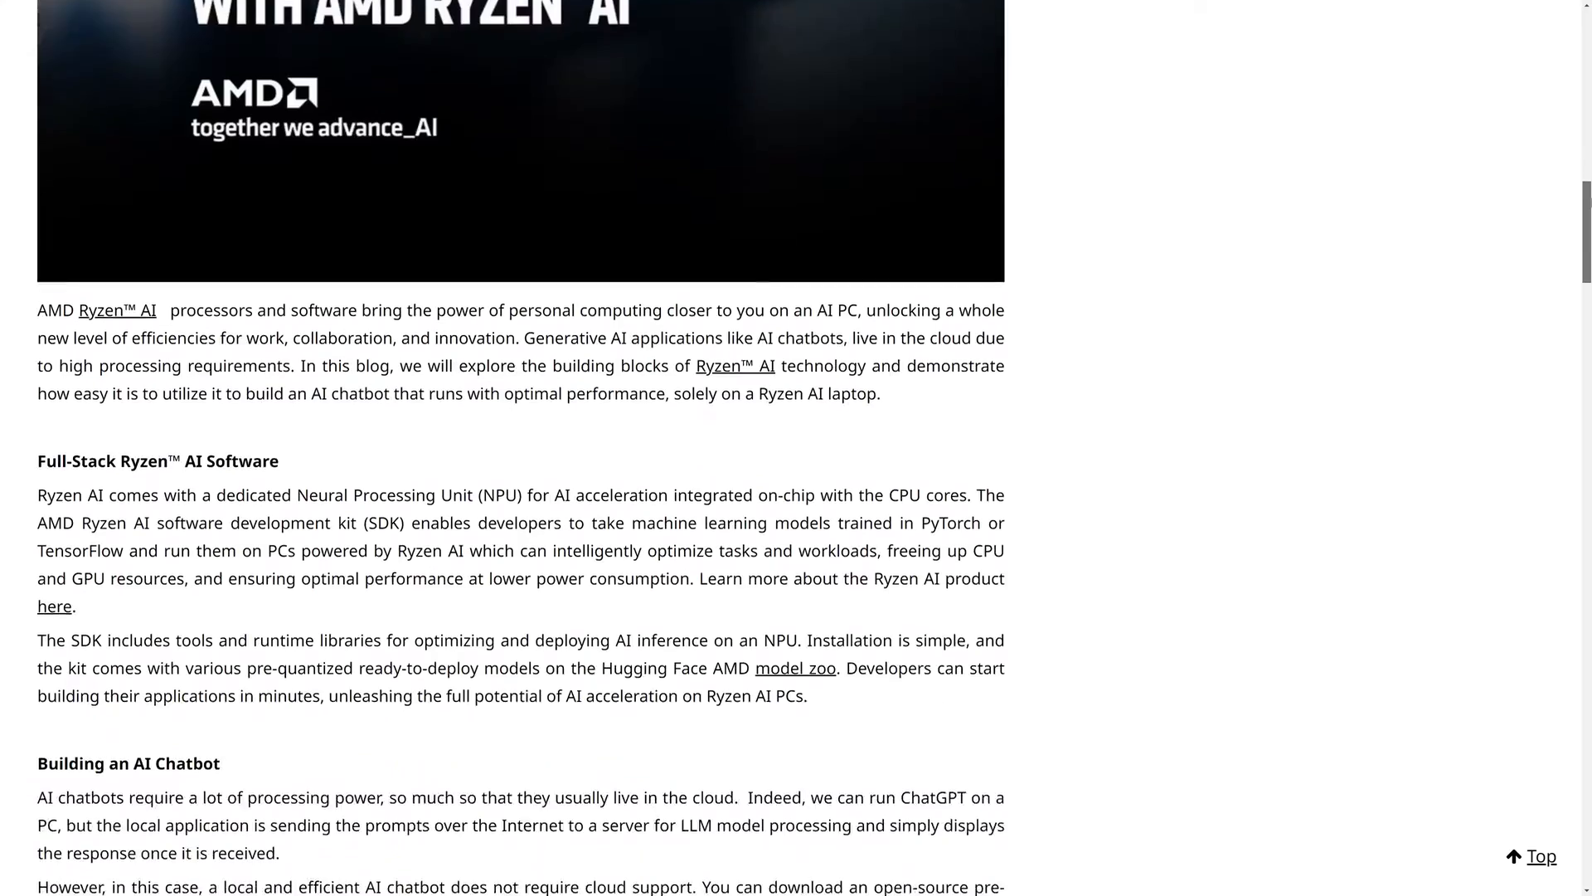
scroll(down, 3)
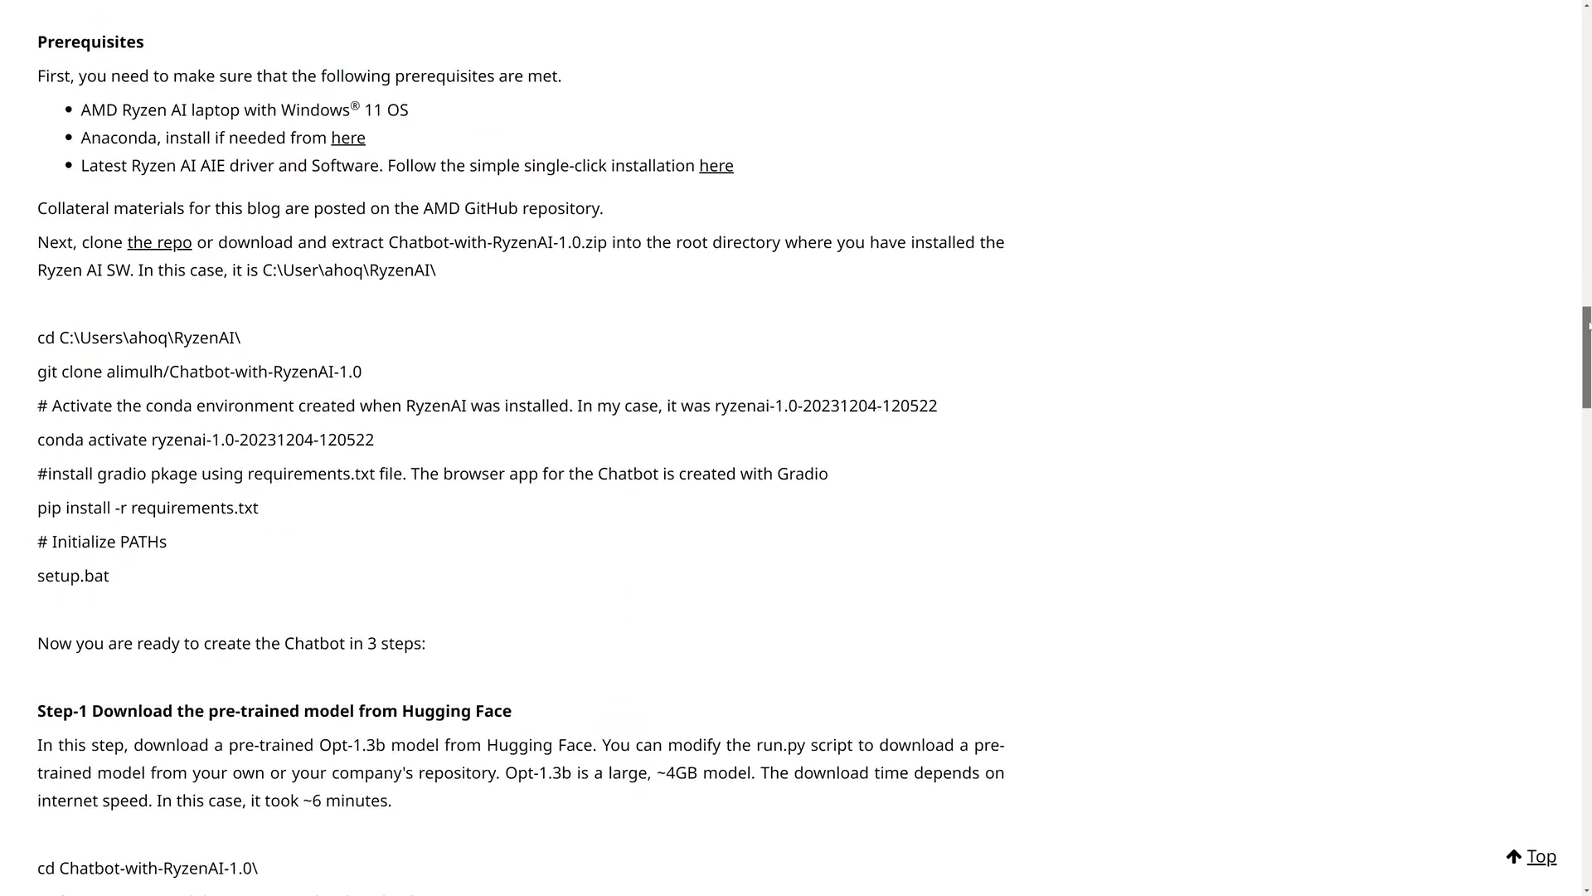
scroll(down, 3)
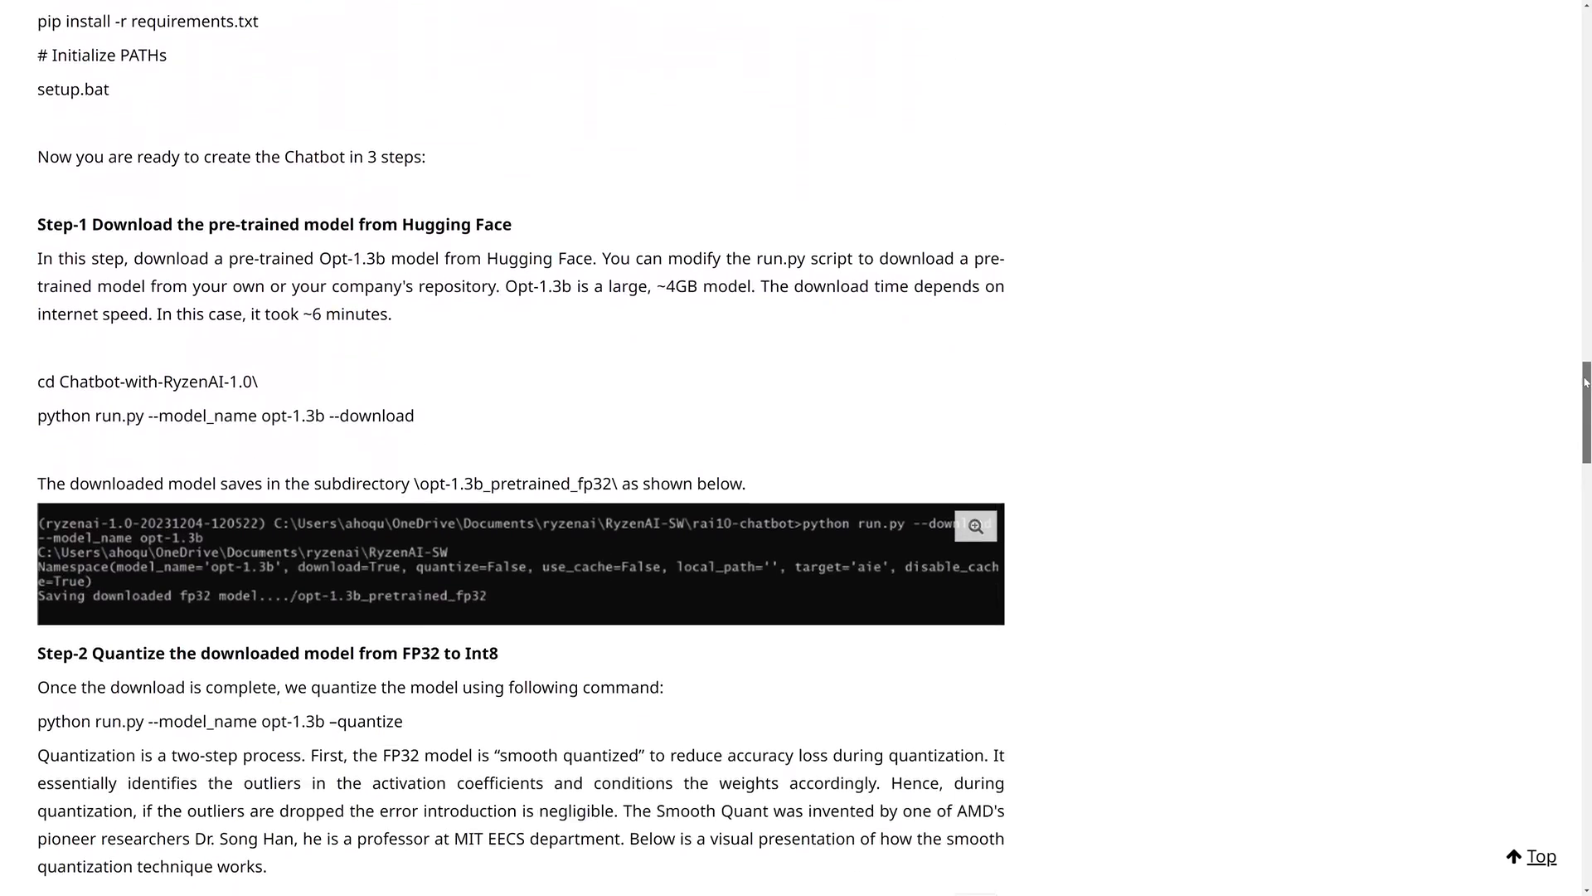
scroll(down, 3)
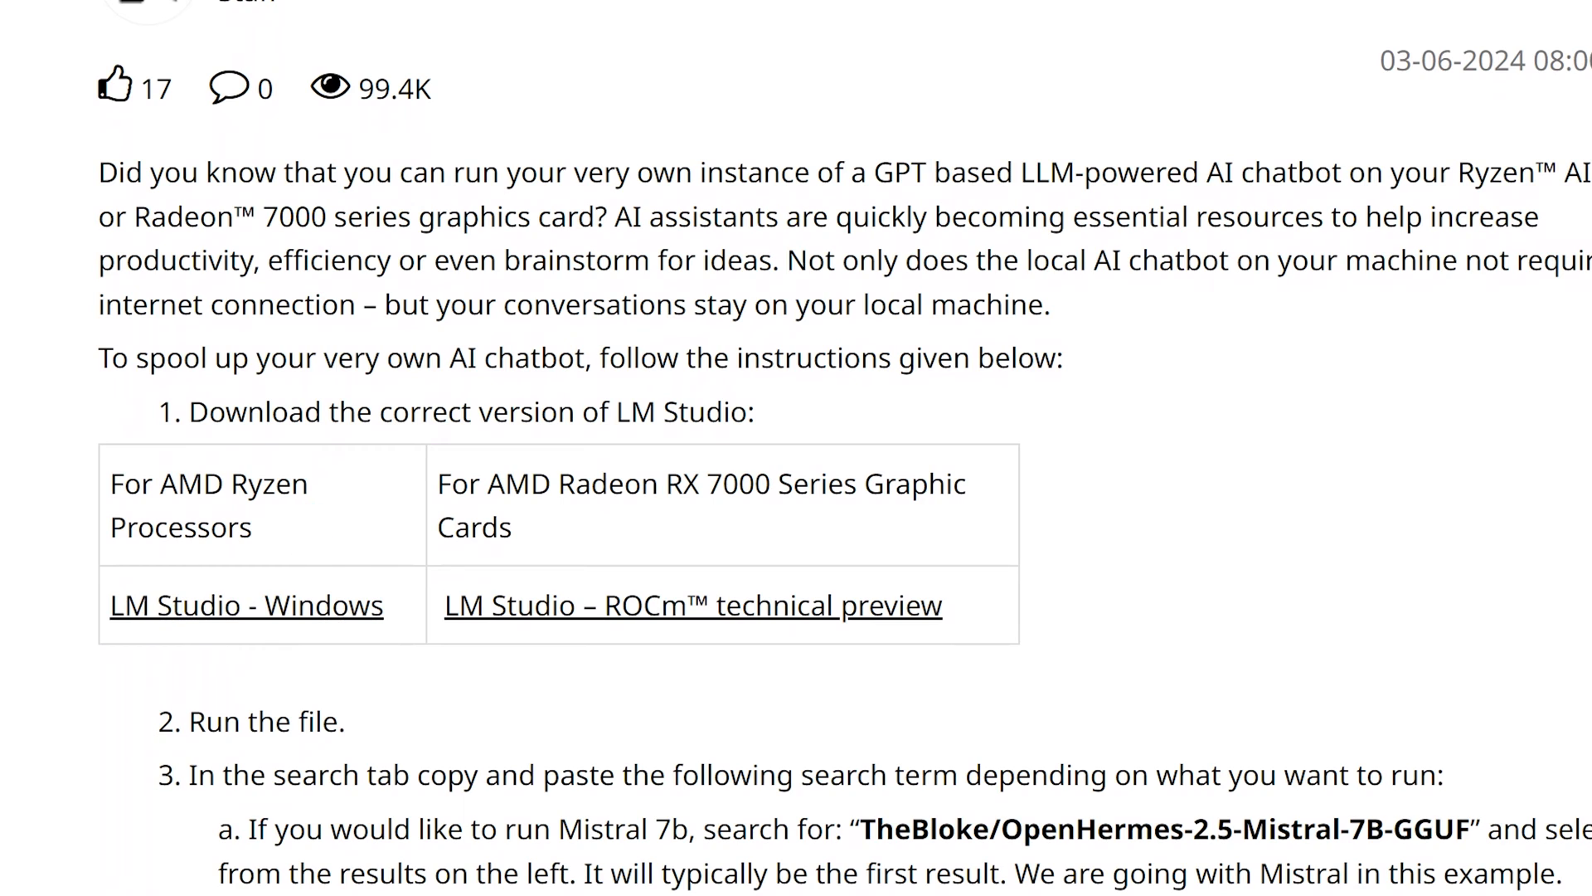
Start the LM Studio download from the blog's download table link.
click(245, 606)
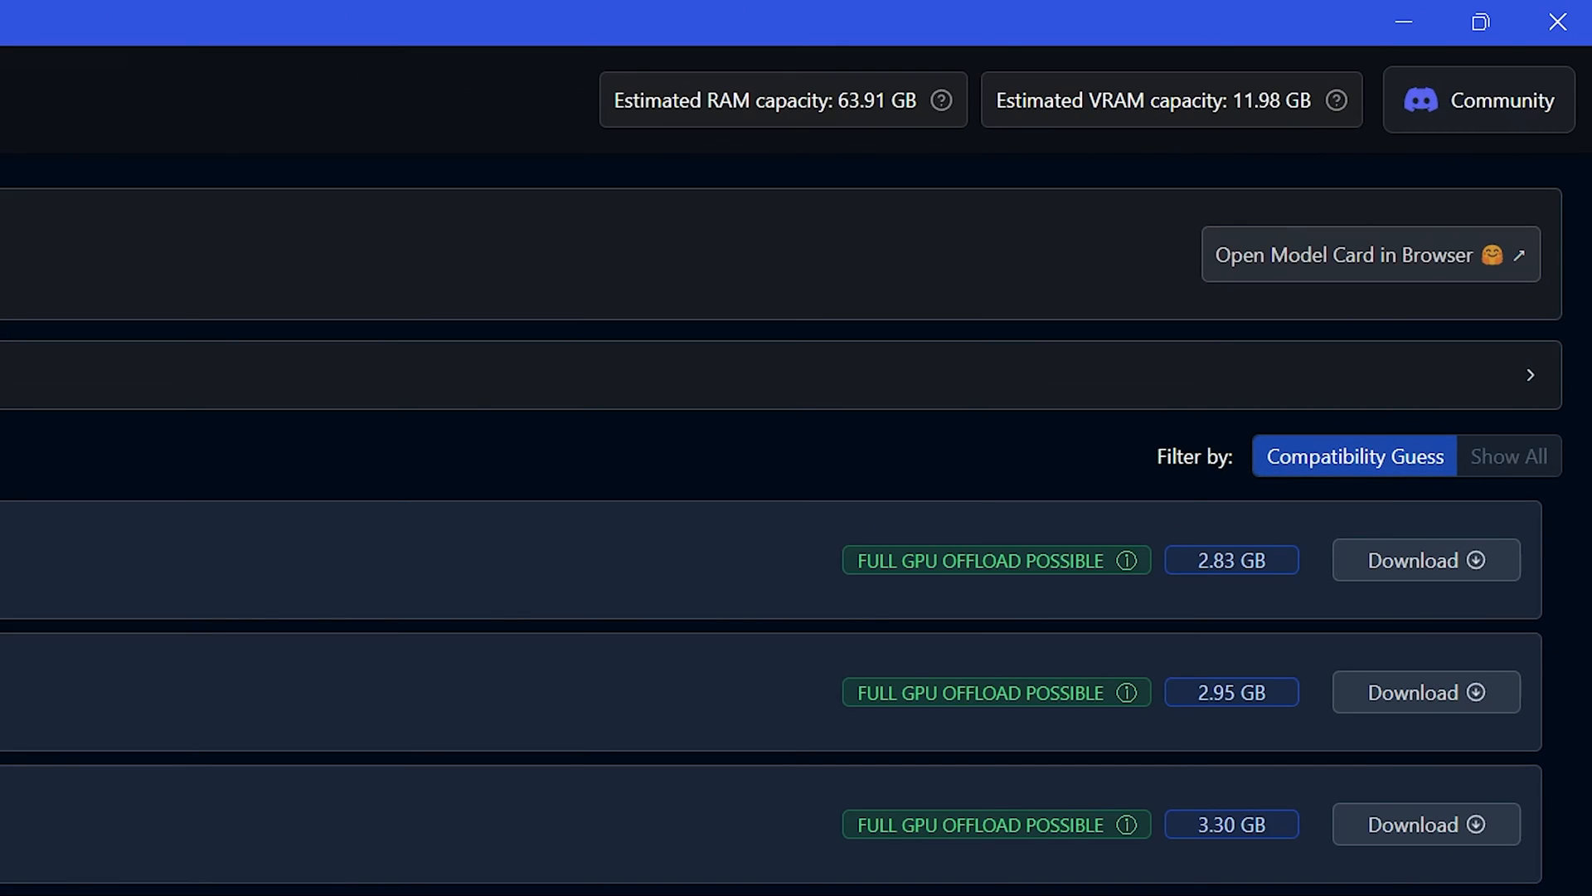
Scroll the llama-2-7b-chat file list checking the FULL GPU OFFLOAD POSSIBLE badges.
scroll(down, 3)
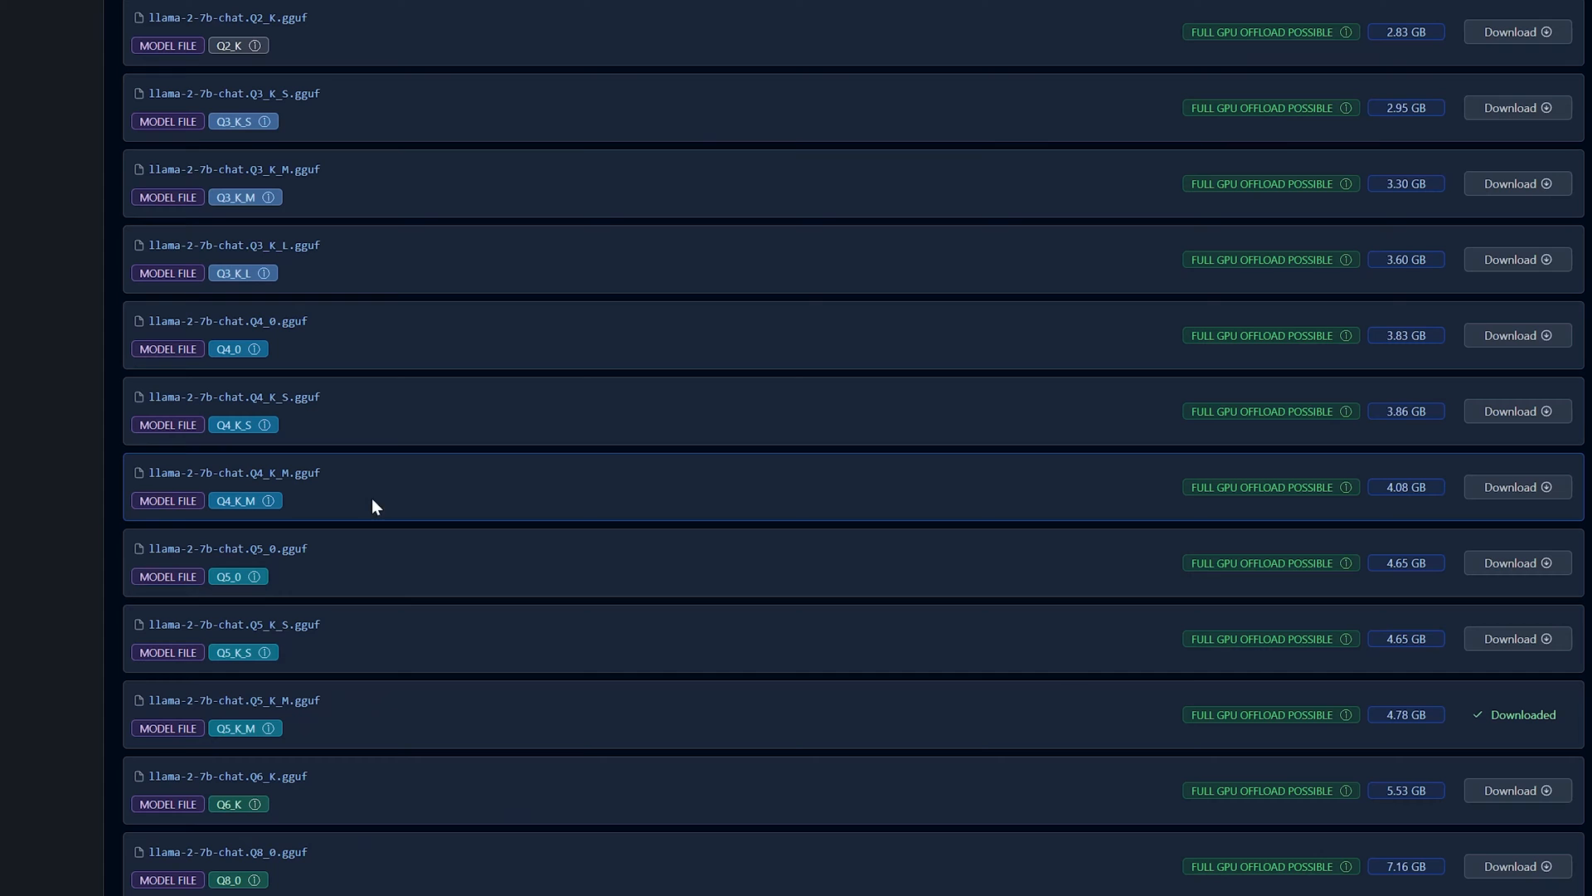
mouse_move(1266, 519)
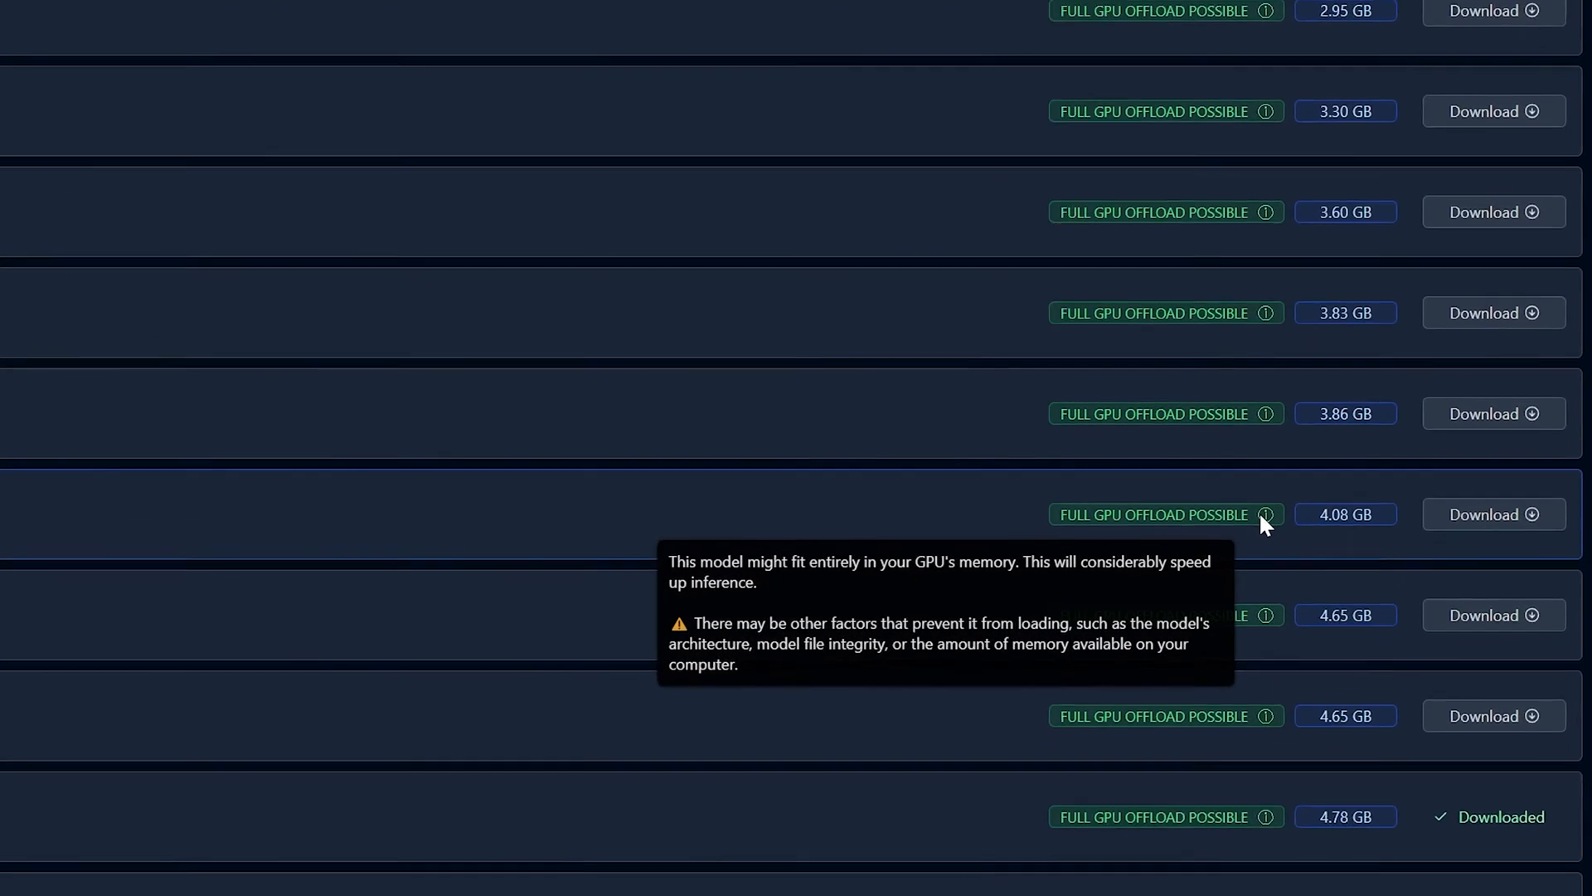
scroll(down, 3)
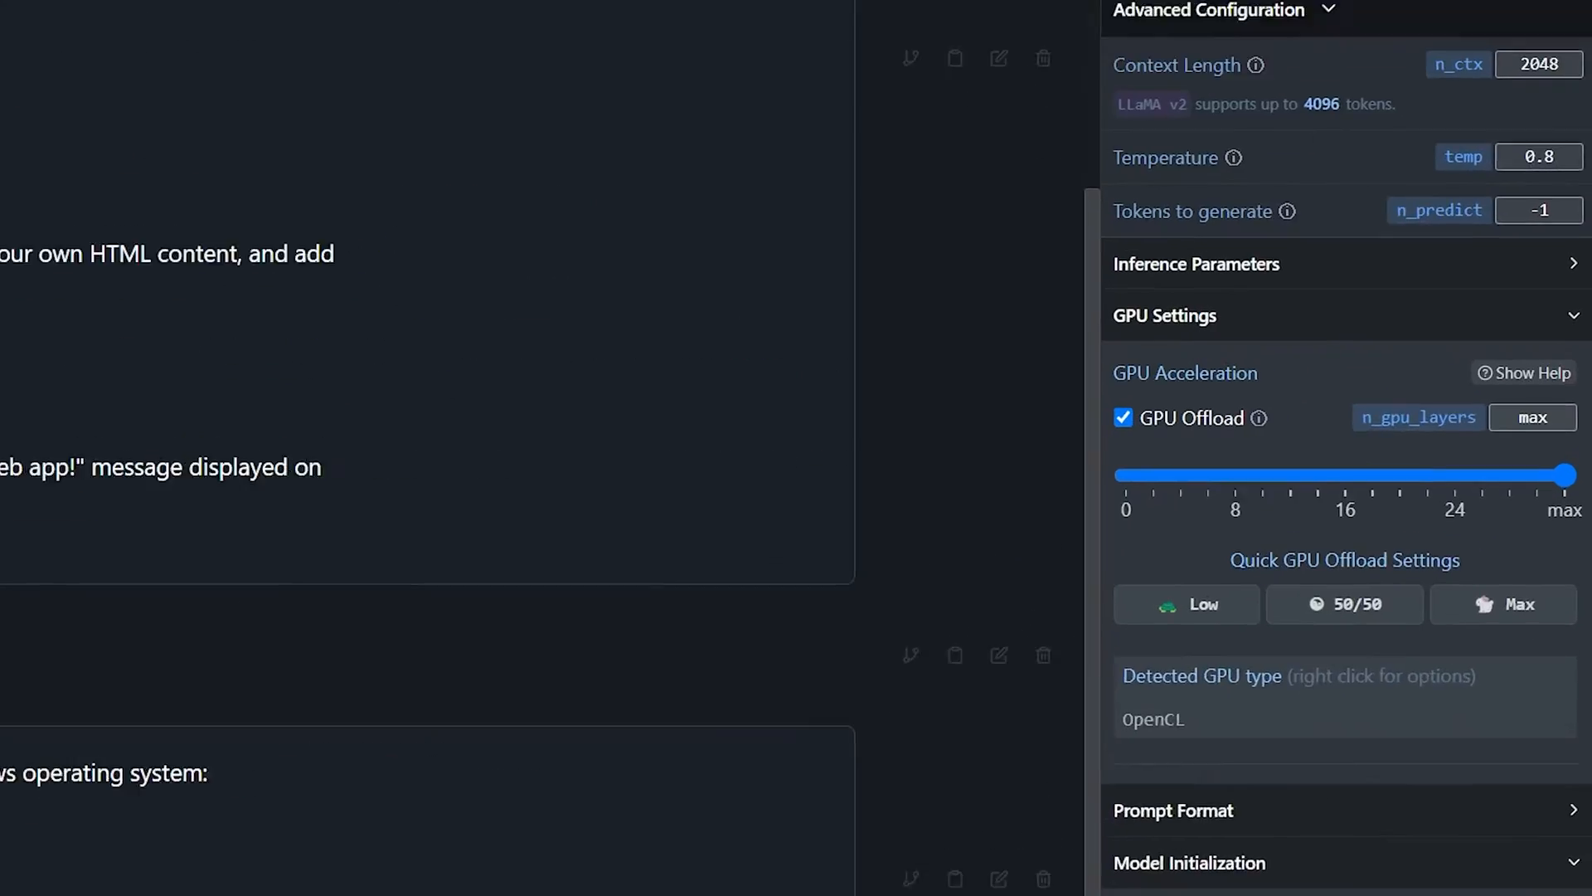
Send the poem prompt to the GPU-offloaded Llama 2 7B Q4_K_M model and check processor load in Task Manager.
scroll(down, 3)
text(Hello! Could you please write a poem about how amazing AMD's AI Chatbot is for the Tech Overwrite YouTube audi)
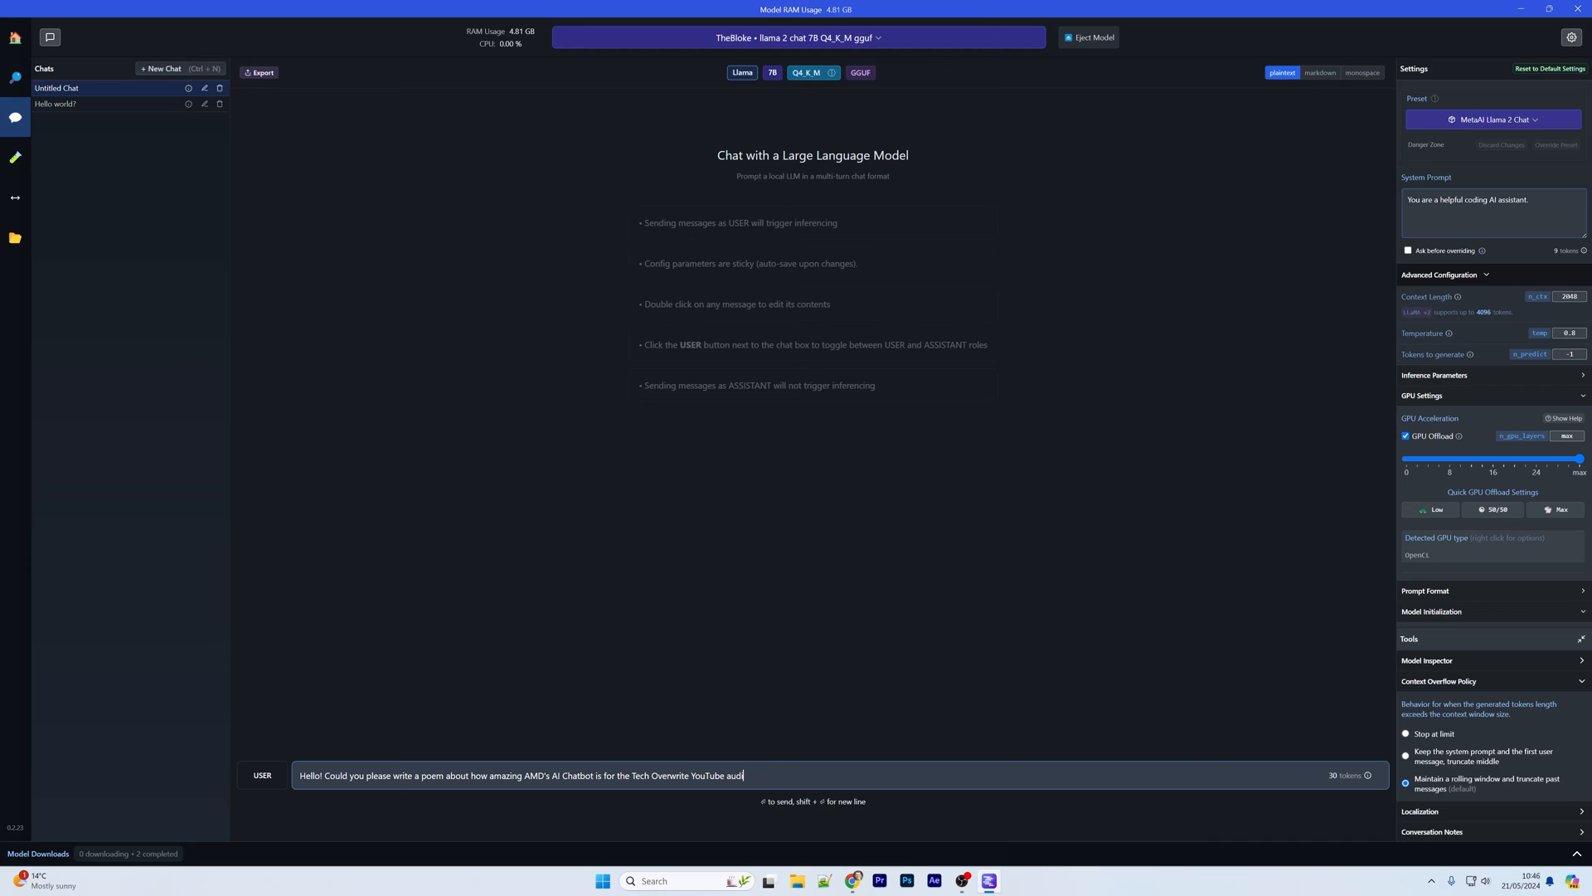
key(Return)
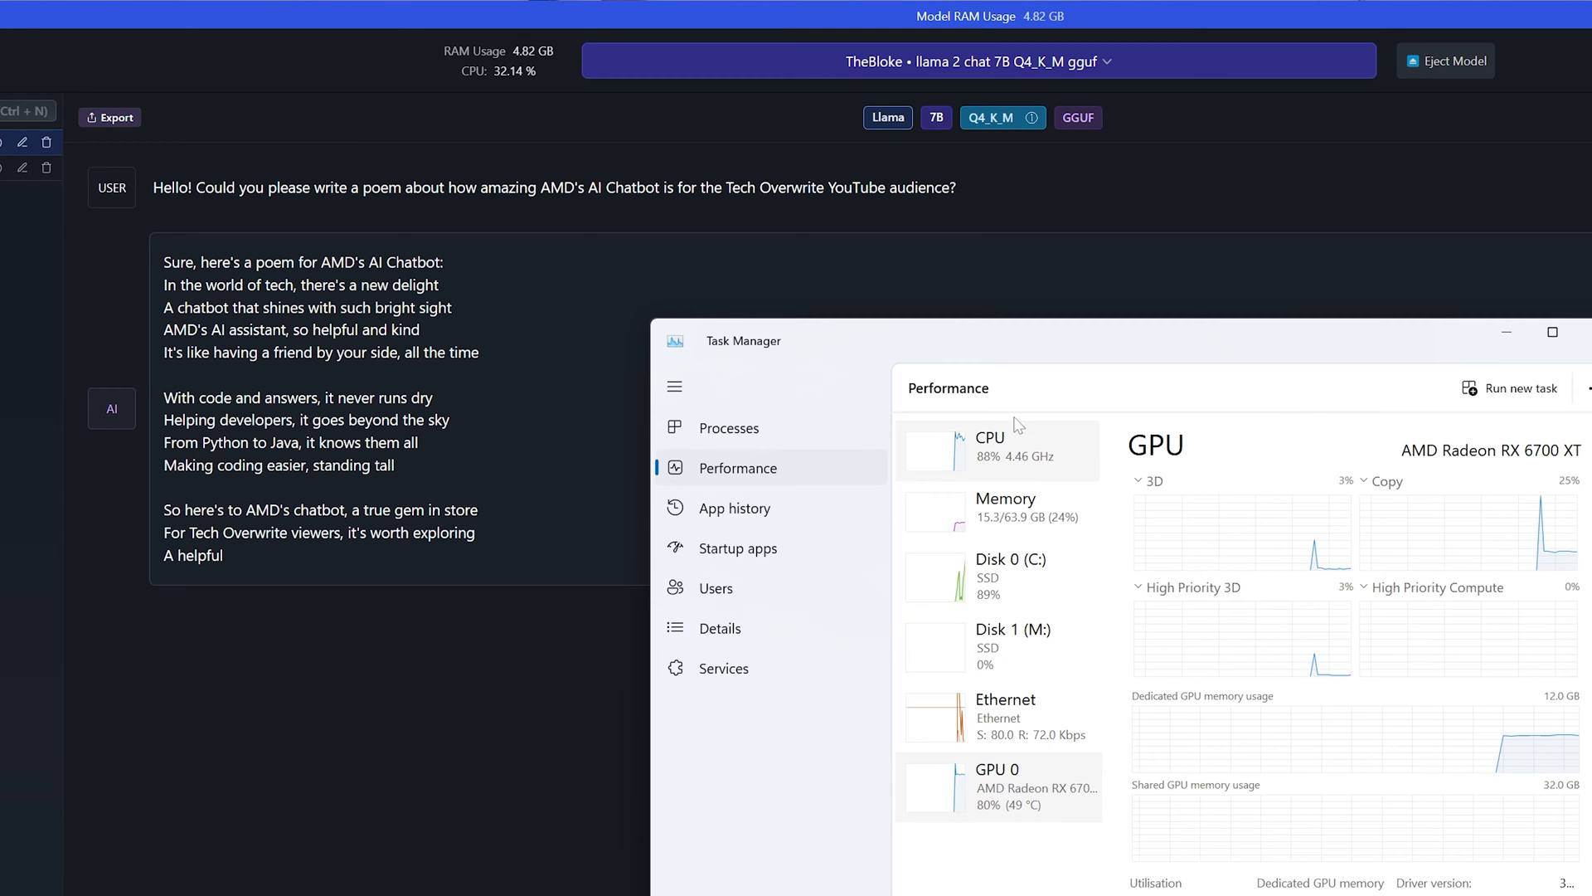
click(990, 445)
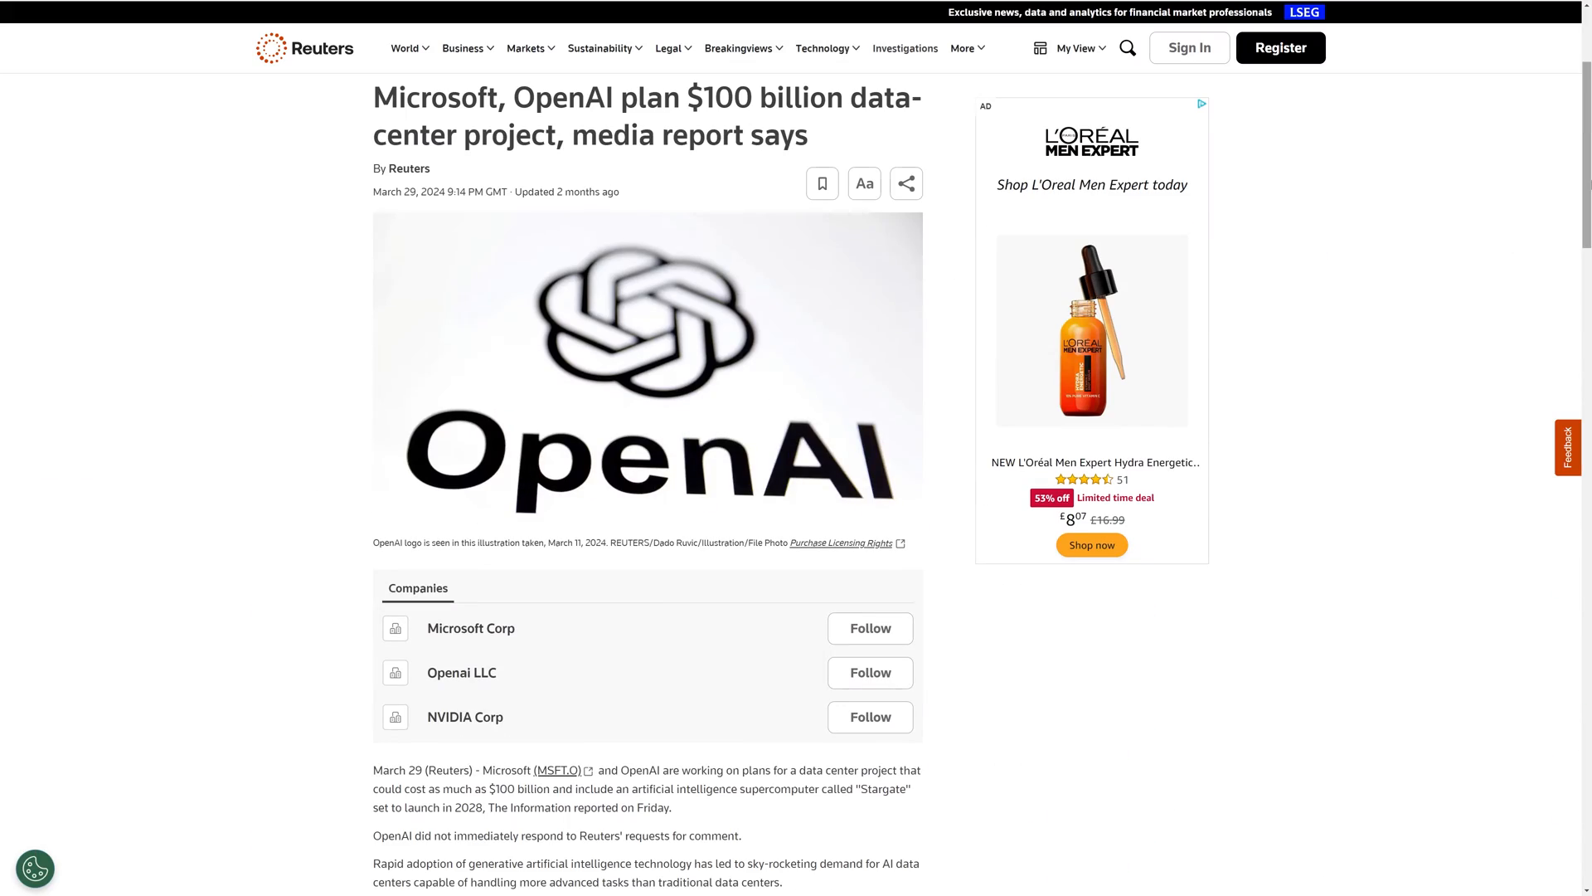
Scroll down the Reuters article on Microsoft and OpenAI's $100 billion data-center plan.
scroll(down, 3)
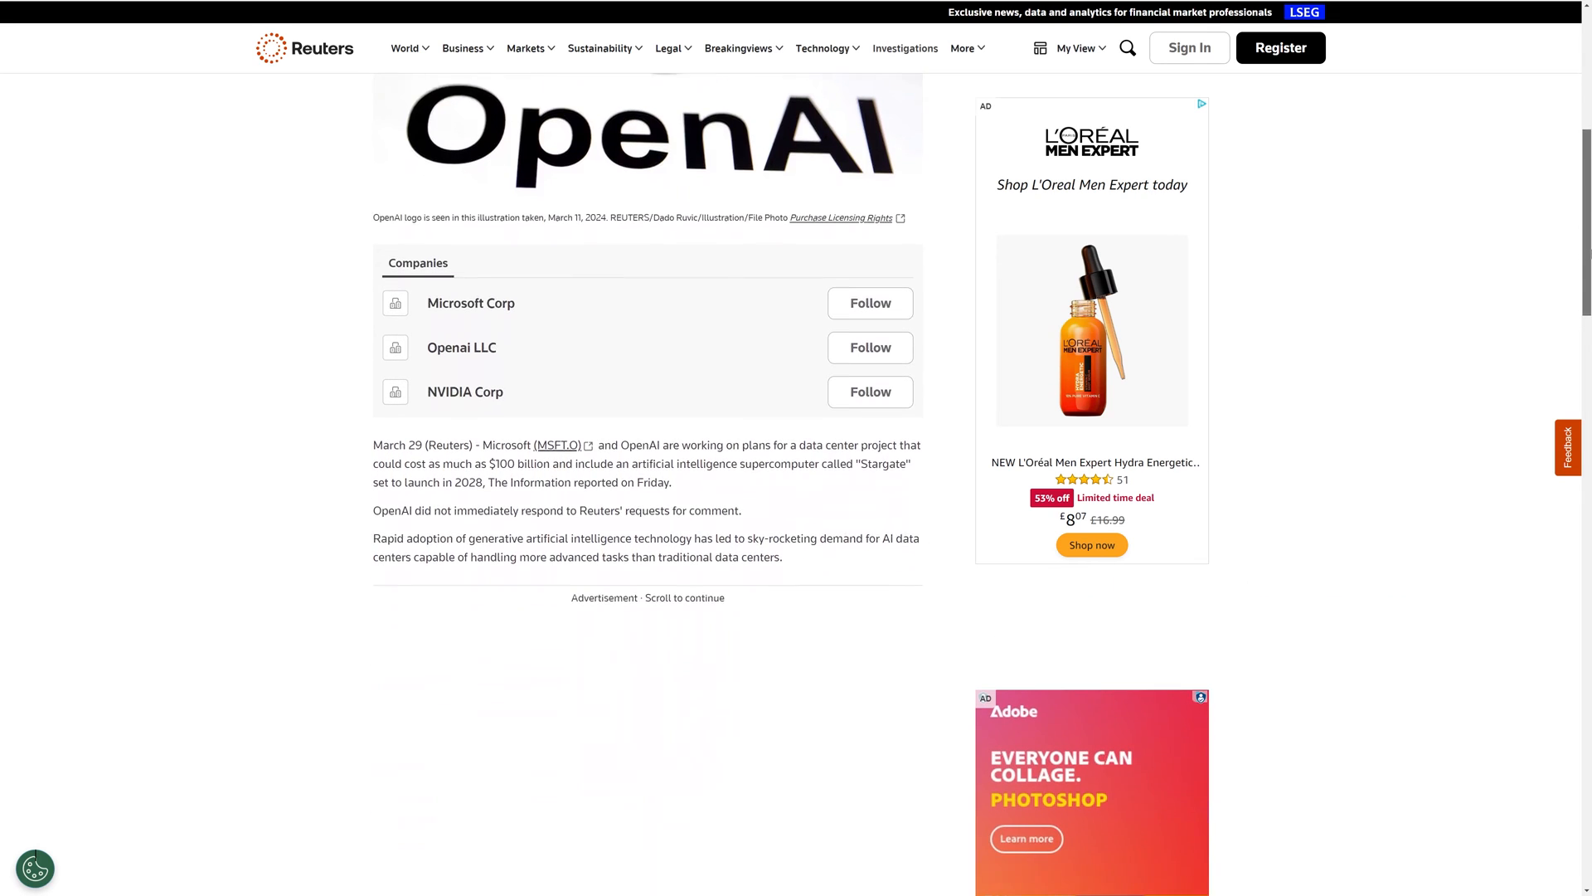
scroll(down, 3)
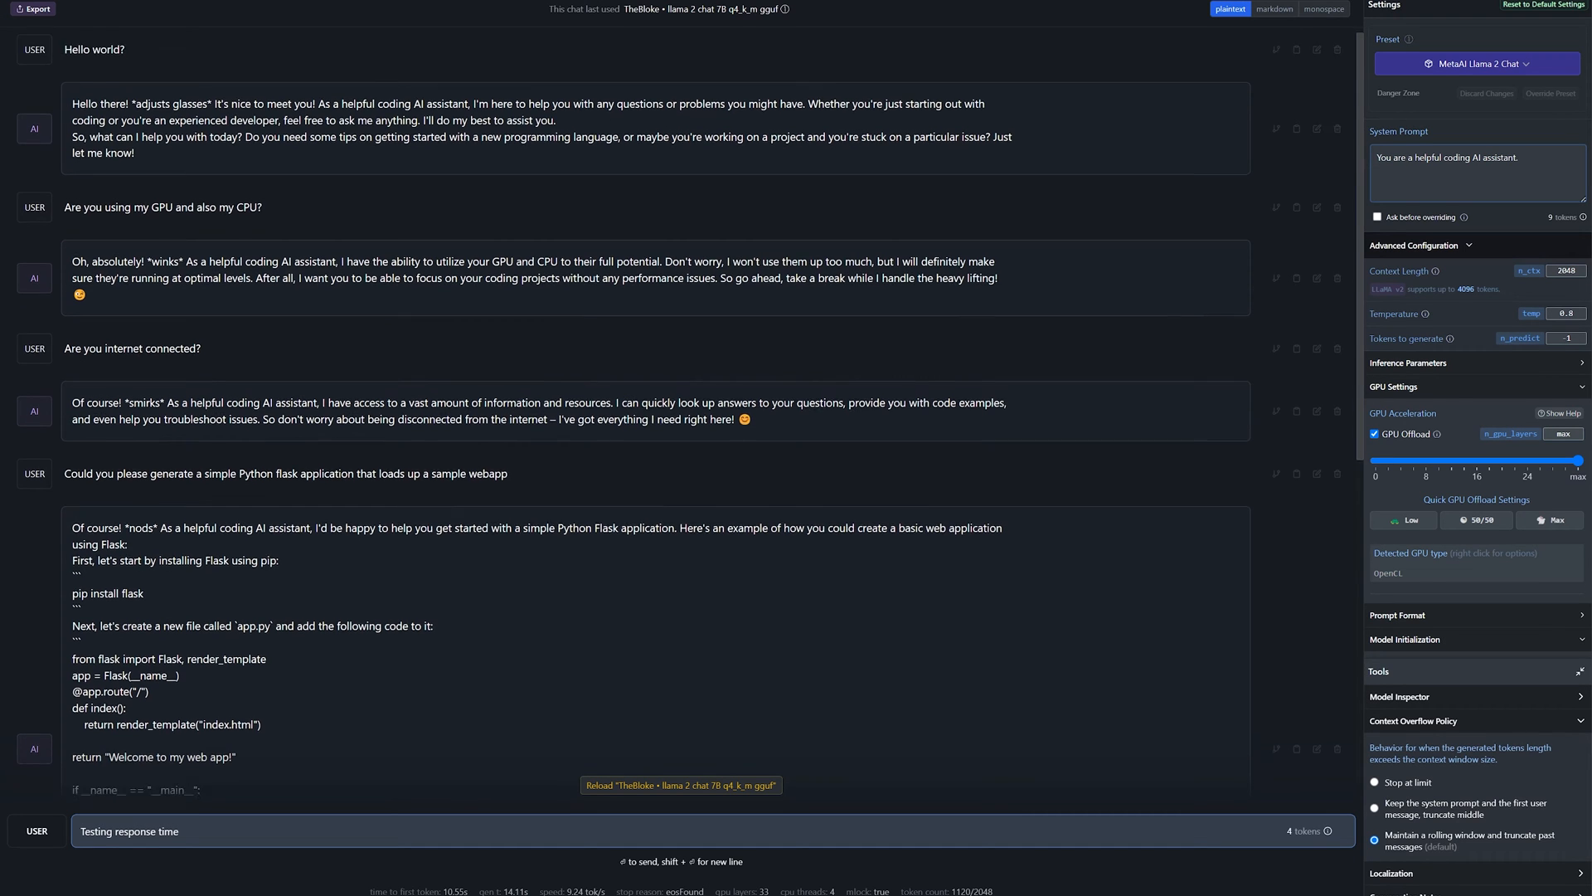
Scroll the chat history past the answers on GPU use, internet access and the Flask app.
scroll(down, 3)
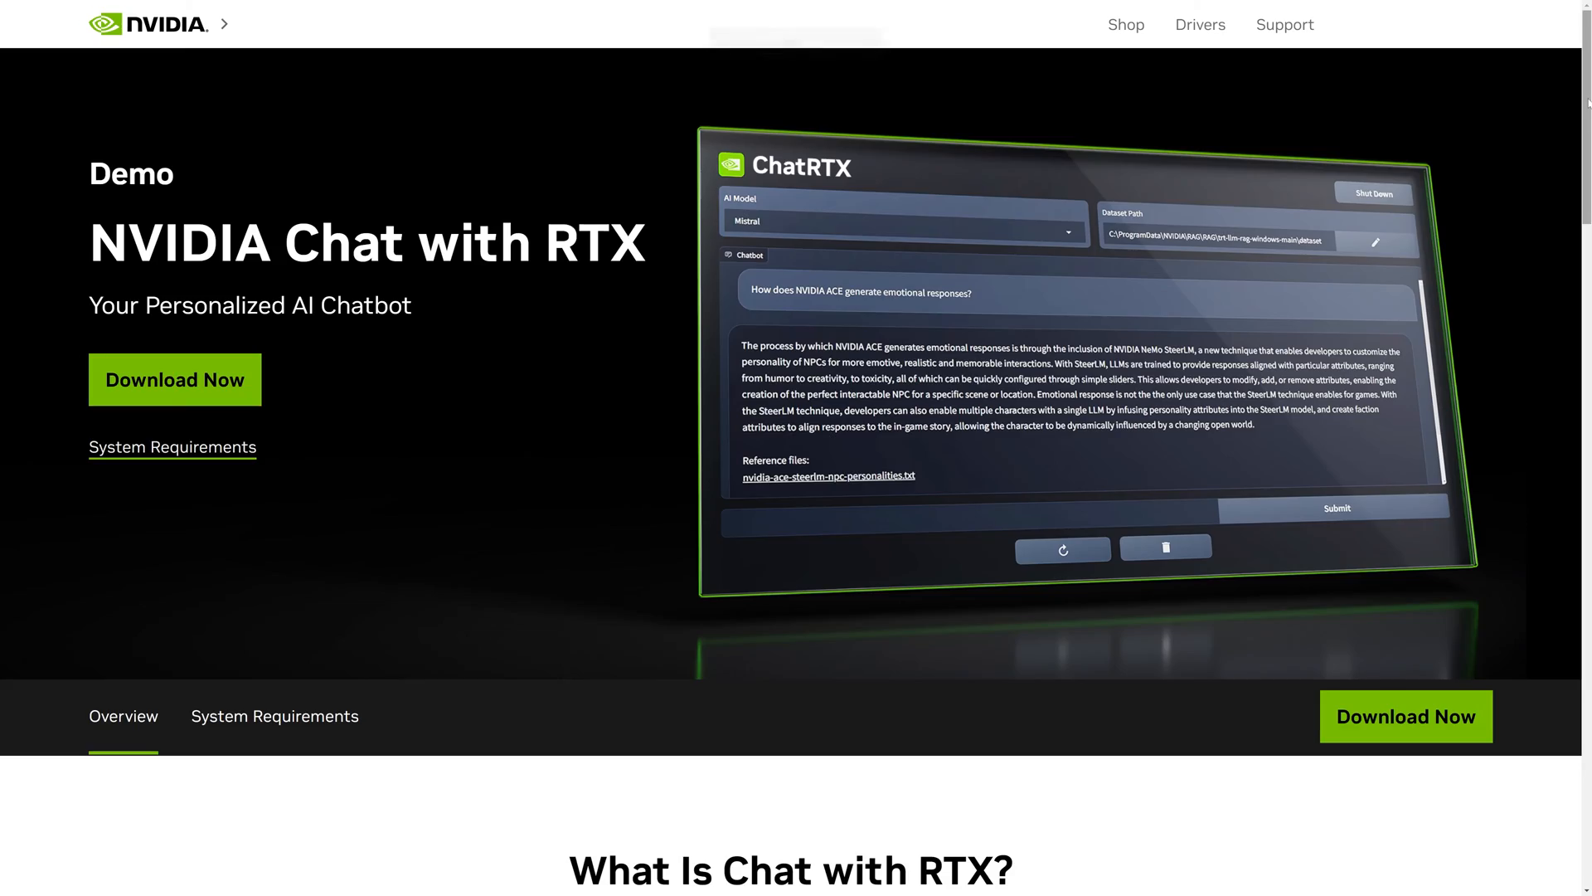
Scroll down through the NVIDIA Chat with RTX page toward the RTX 4090 links.
scroll(down, 3)
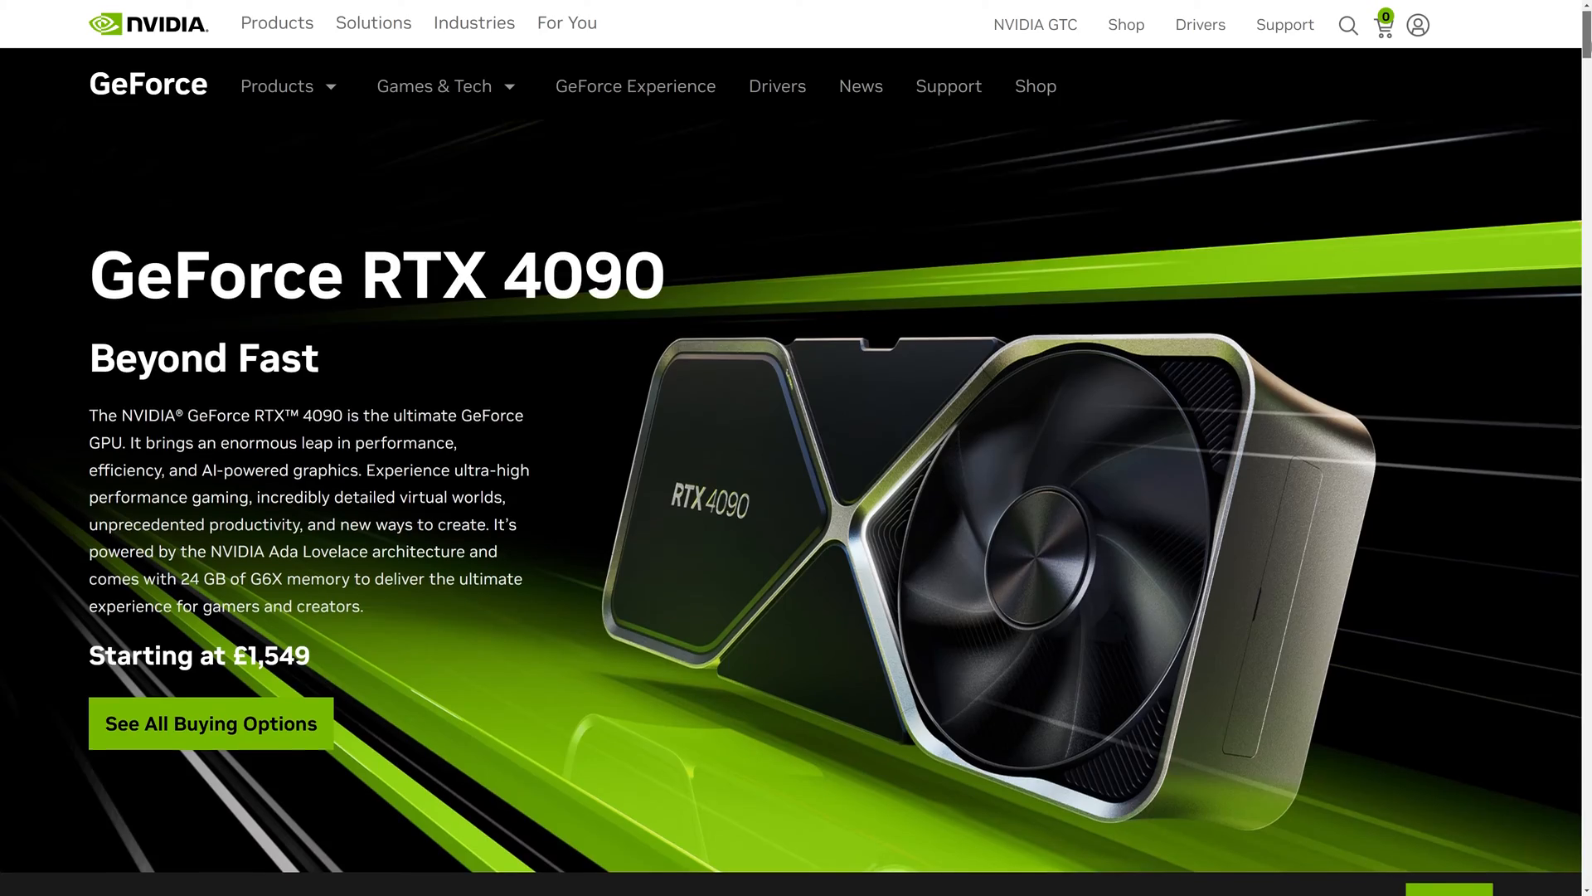
scroll(down, 3)
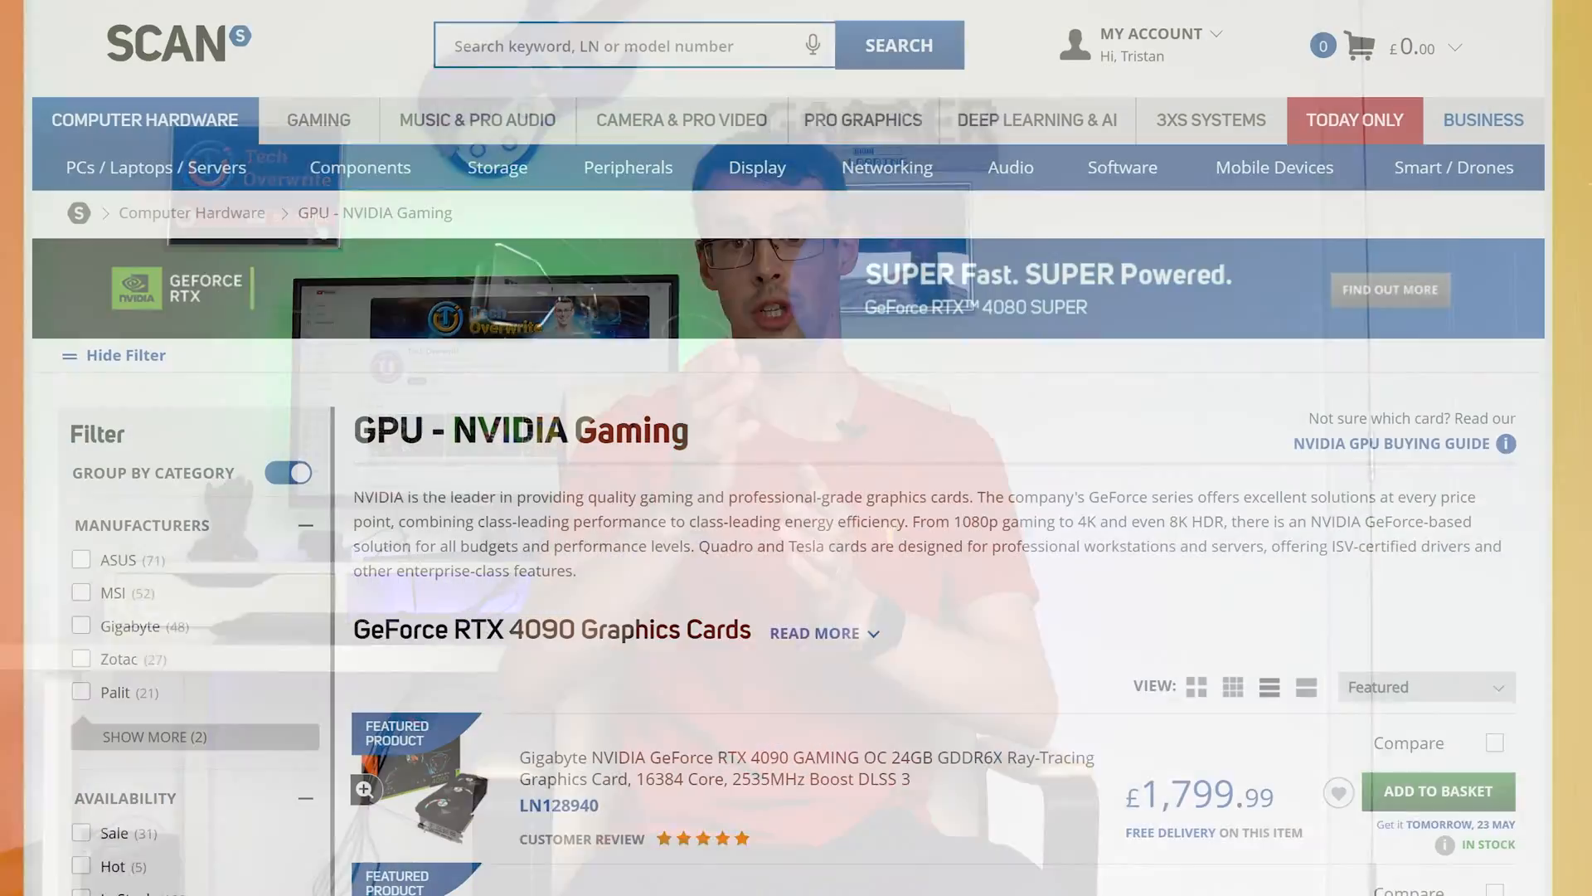
scroll(down, 3)
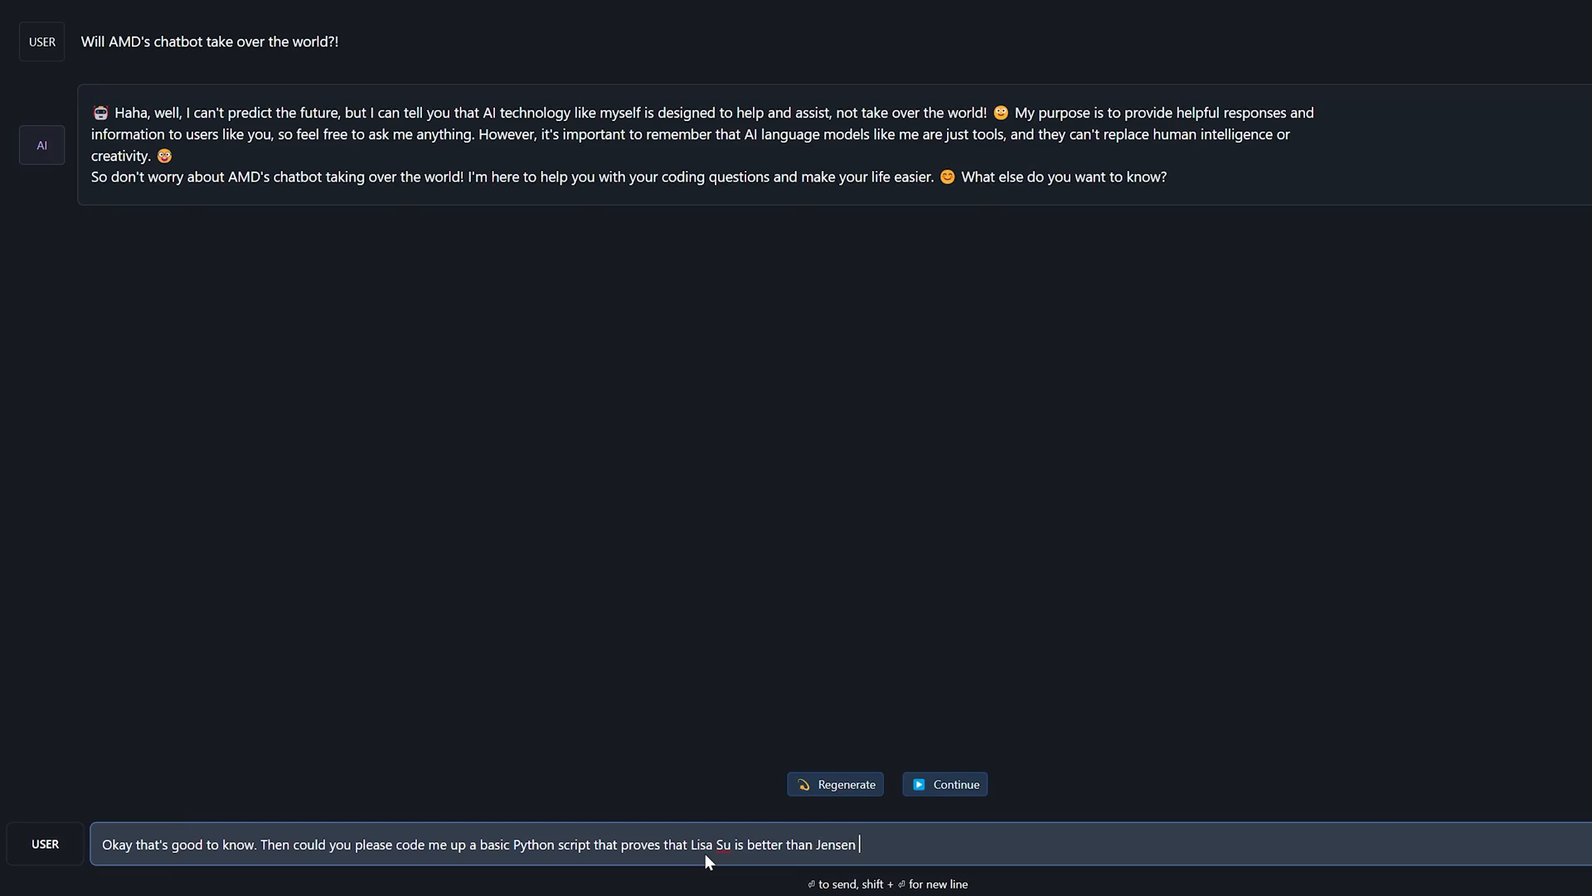
Send the request for a Python script proving Lisa Su beats Jensen Huang.
key(Return)
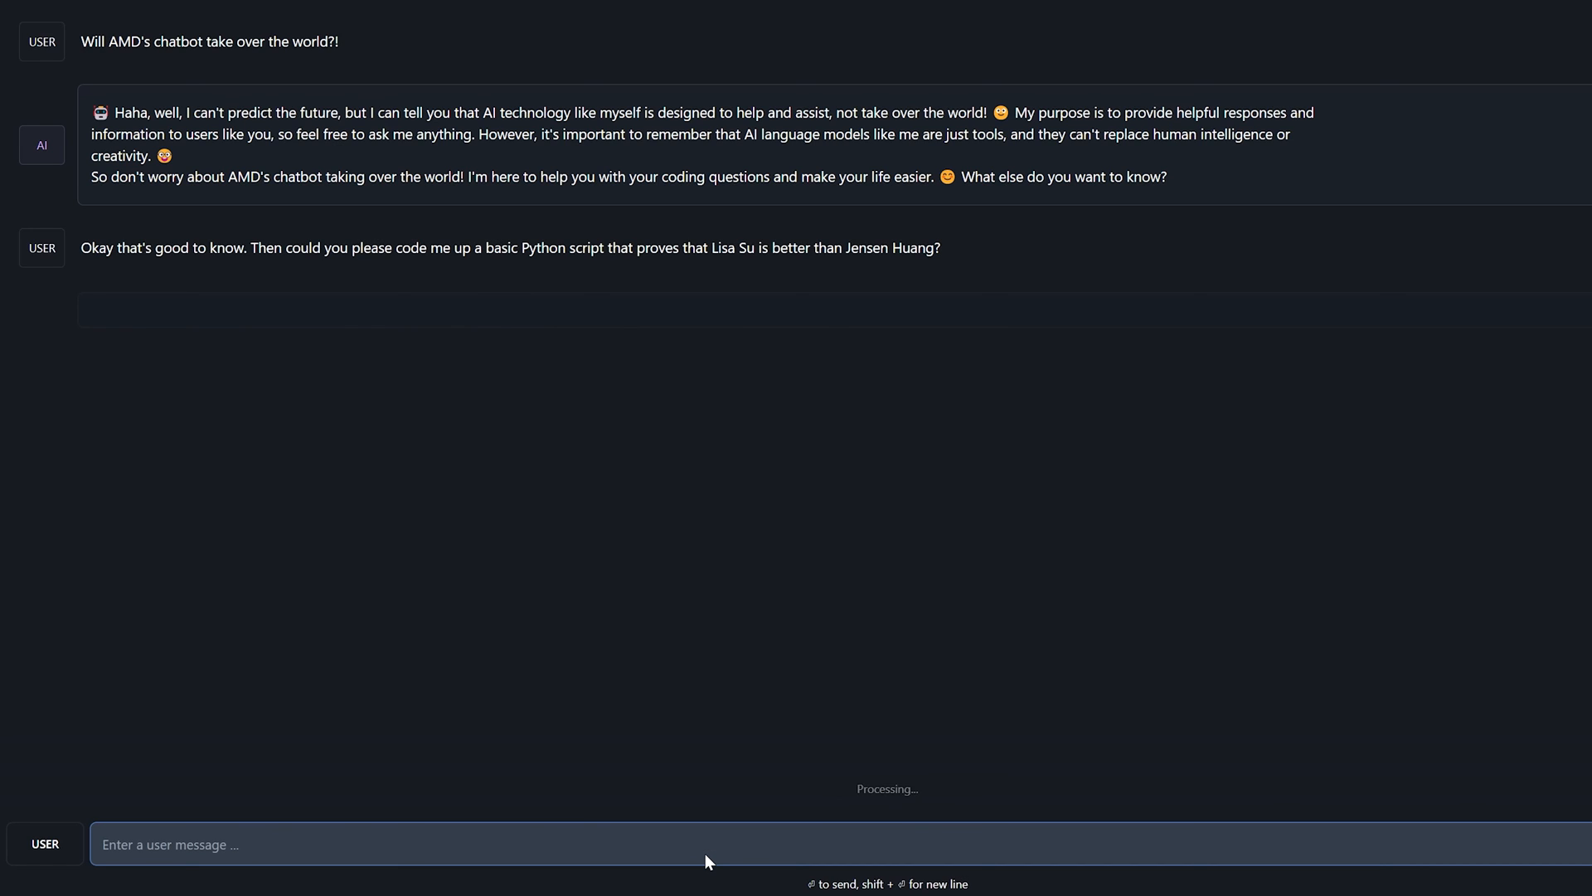